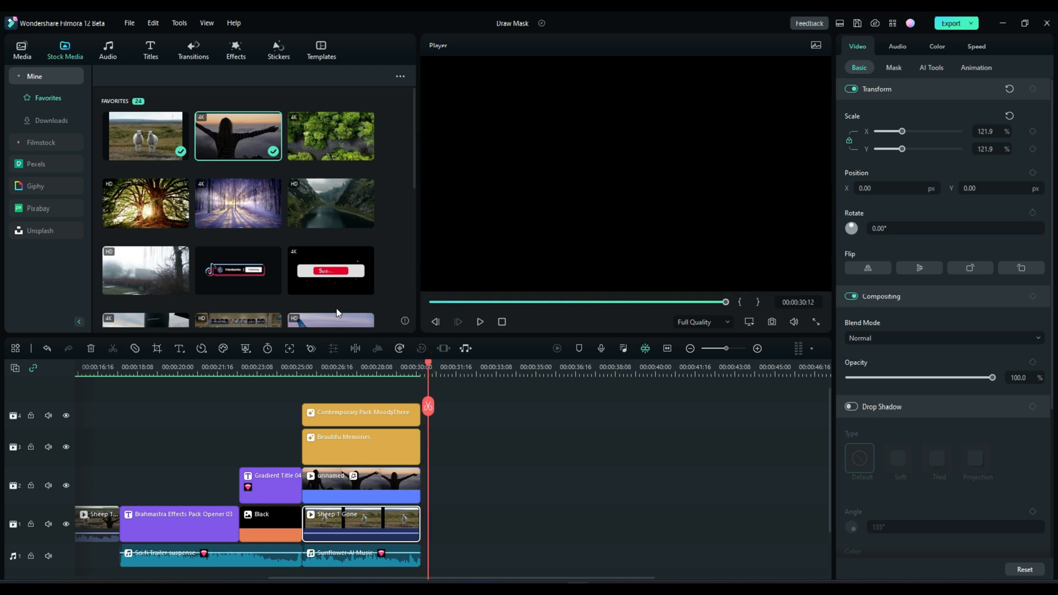
mouse_move(577, 460)
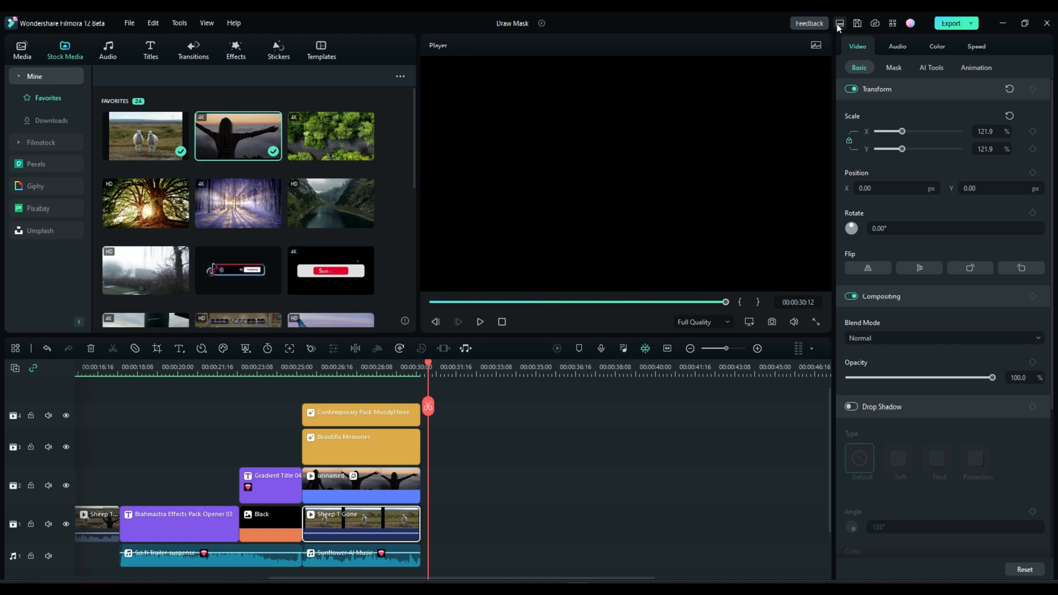
Scale the two-sheep photo to 118.1% and duplicate it onto track 2
click(839, 23)
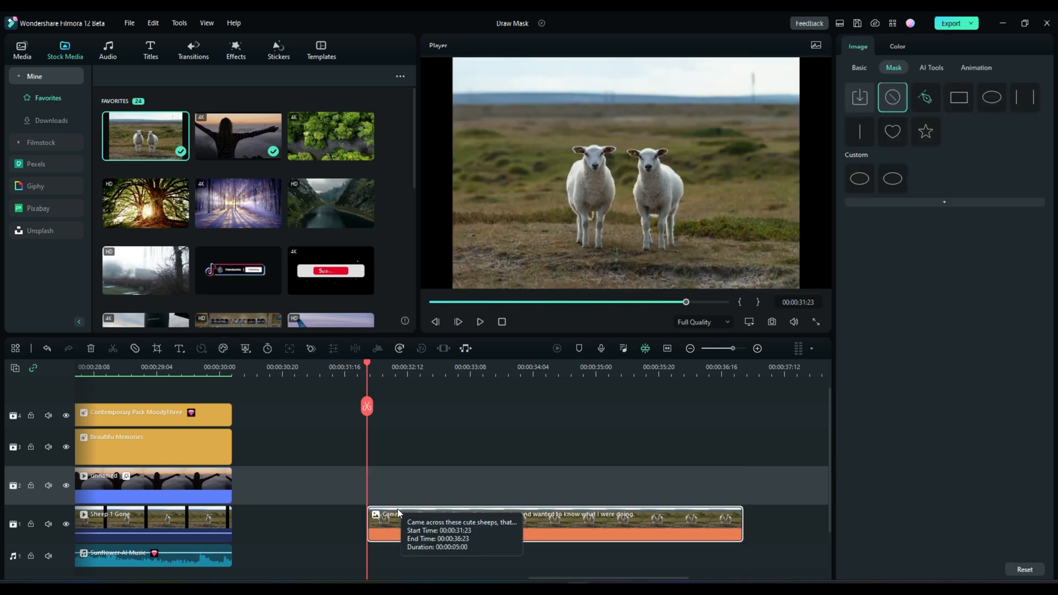
click(858, 67)
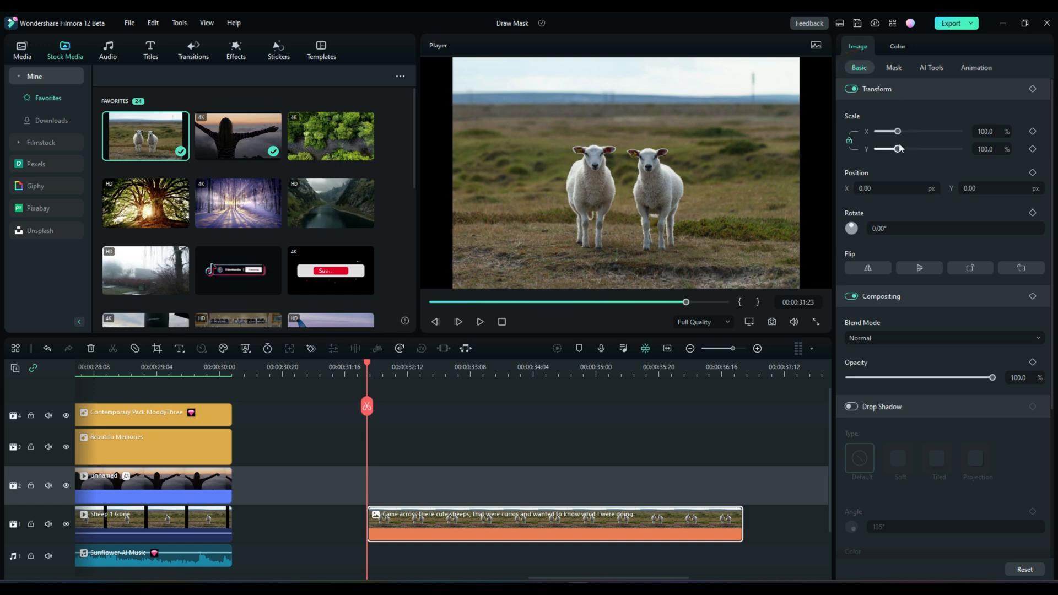
drag(896, 131, 901, 131)
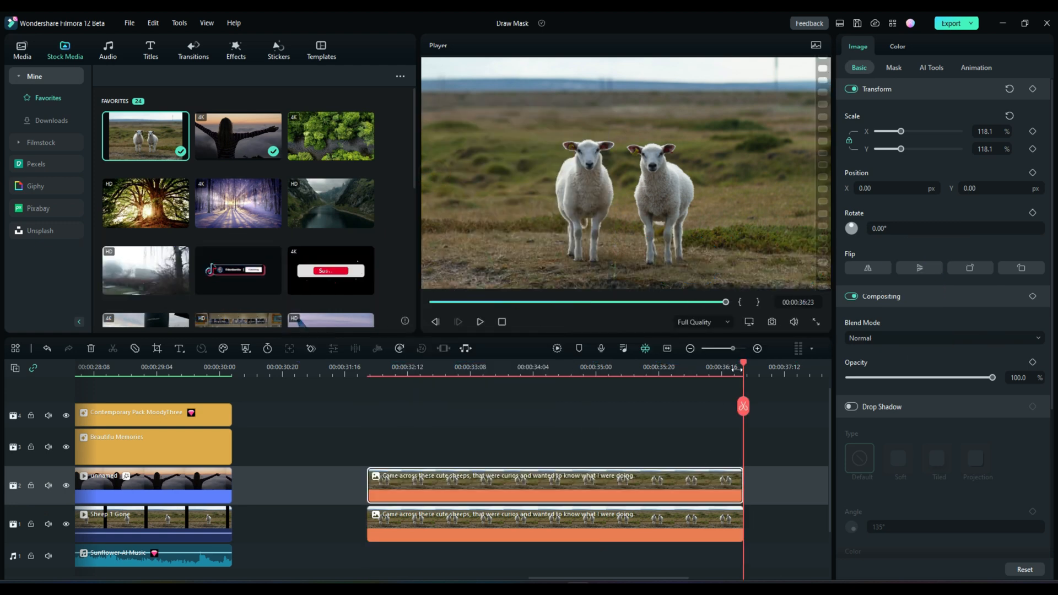
click(395, 366)
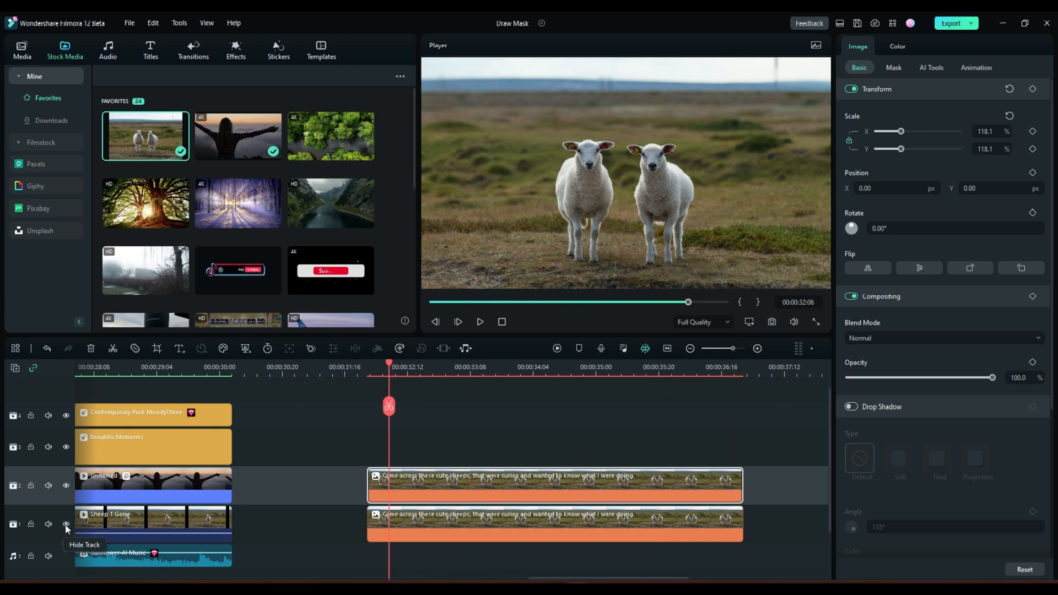
Hide track 1 and start a Draw Mask on the upper sheep clip
click(66, 524)
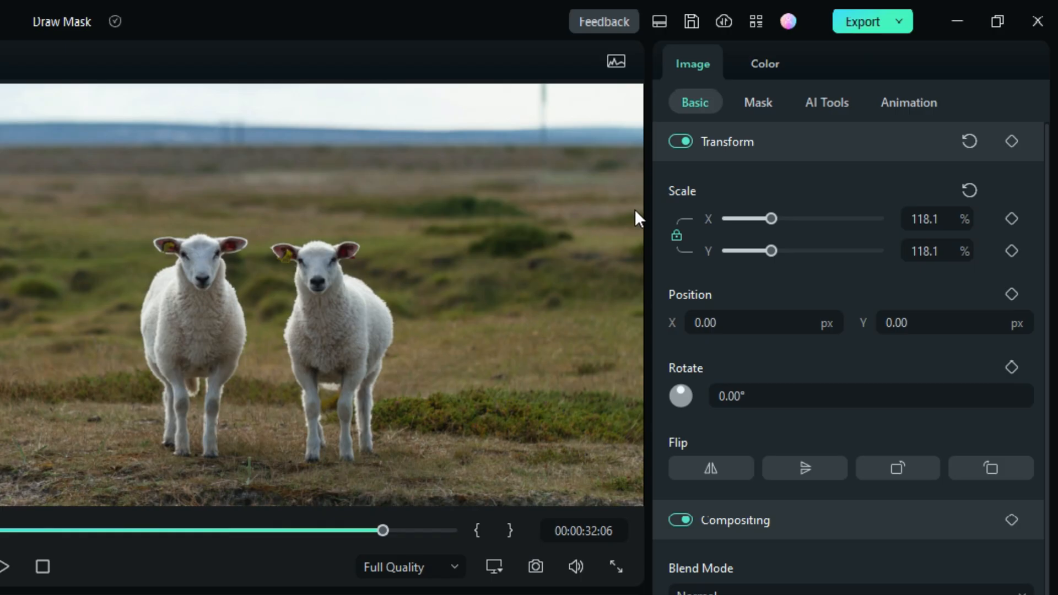
click(757, 102)
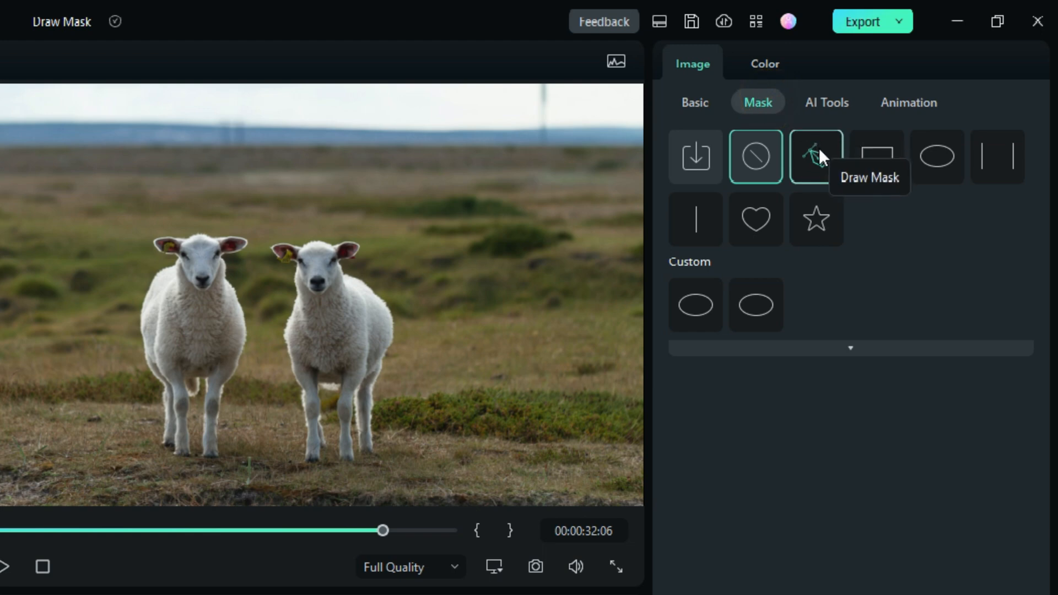
click(815, 156)
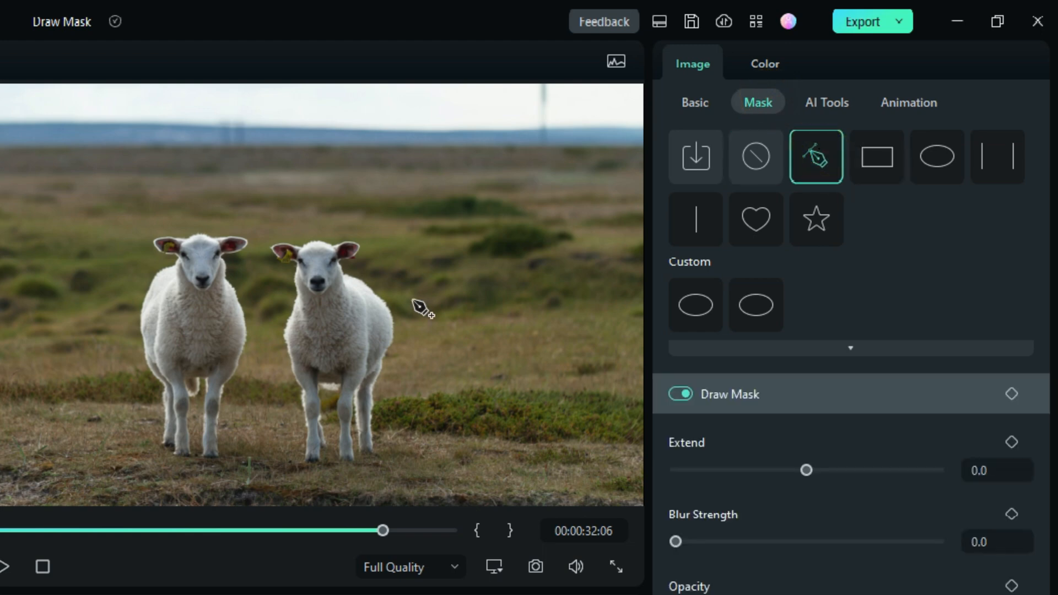
mouse_move(256, 302)
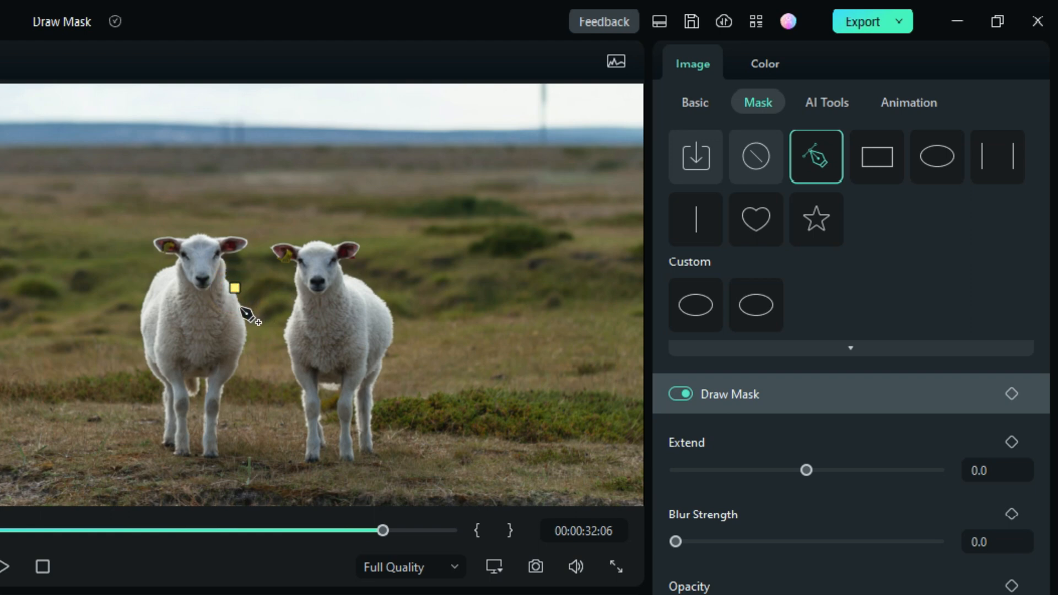
Place mask points along the left sheep, then choose the no-mask option
click(252, 328)
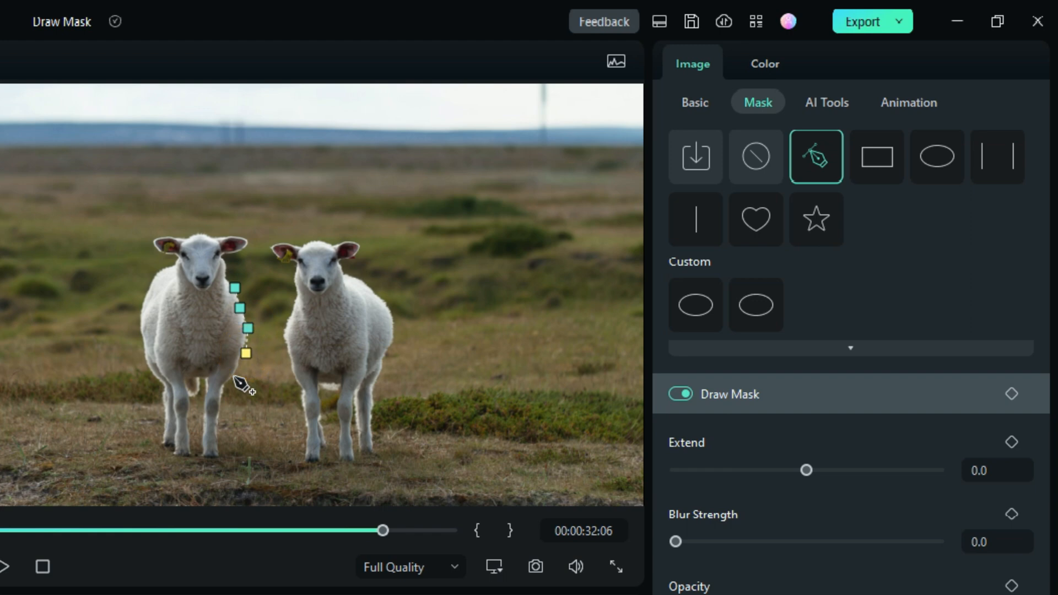
click(231, 390)
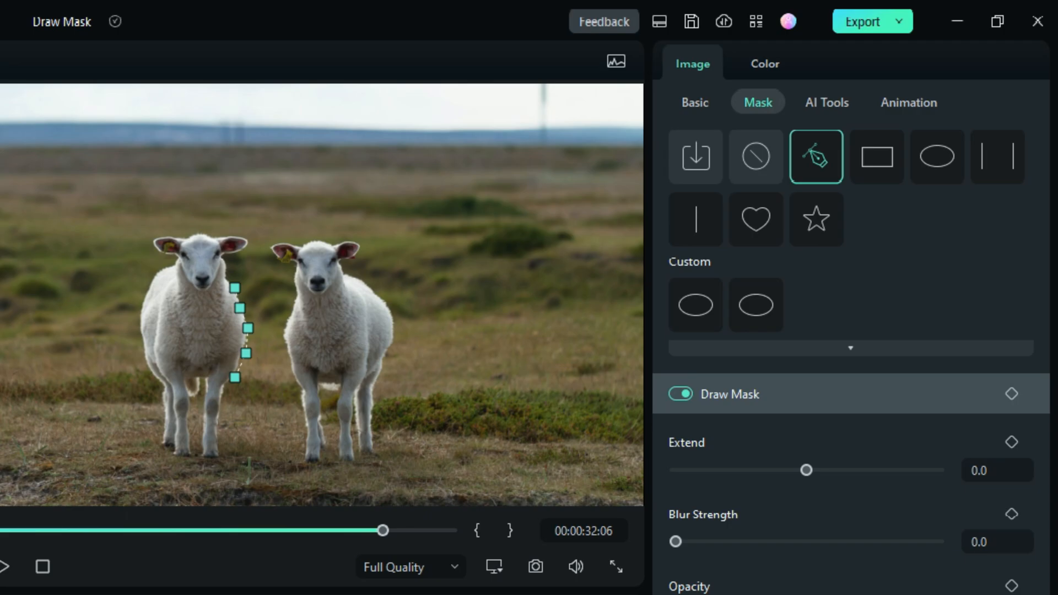
click(755, 156)
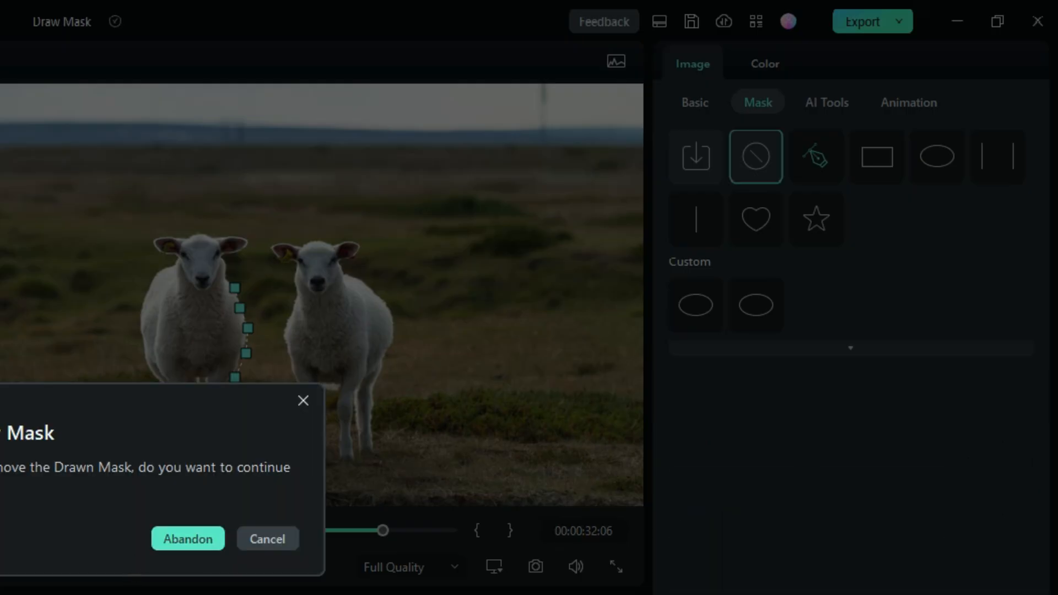
Abandon the drawn outline, invert the mask around the left sheep, and show track 1
click(188, 539)
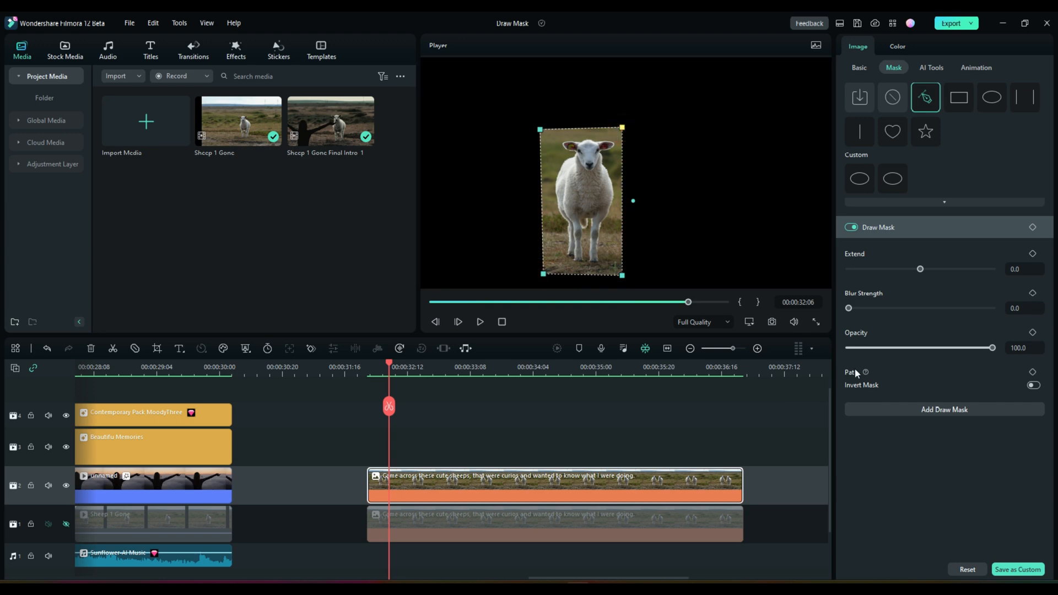
click(1033, 385)
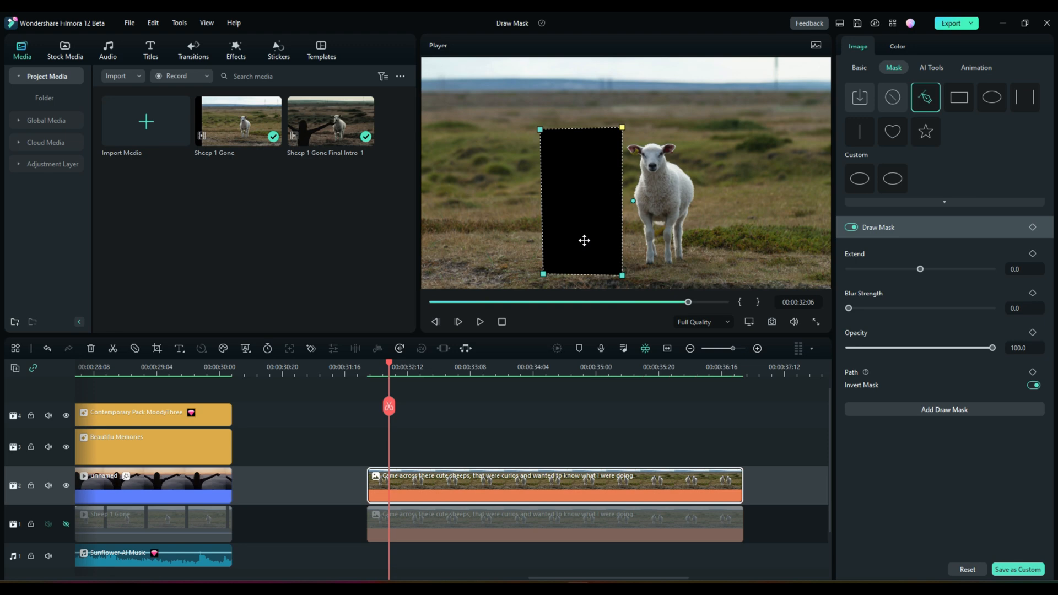
mouse_move(581, 247)
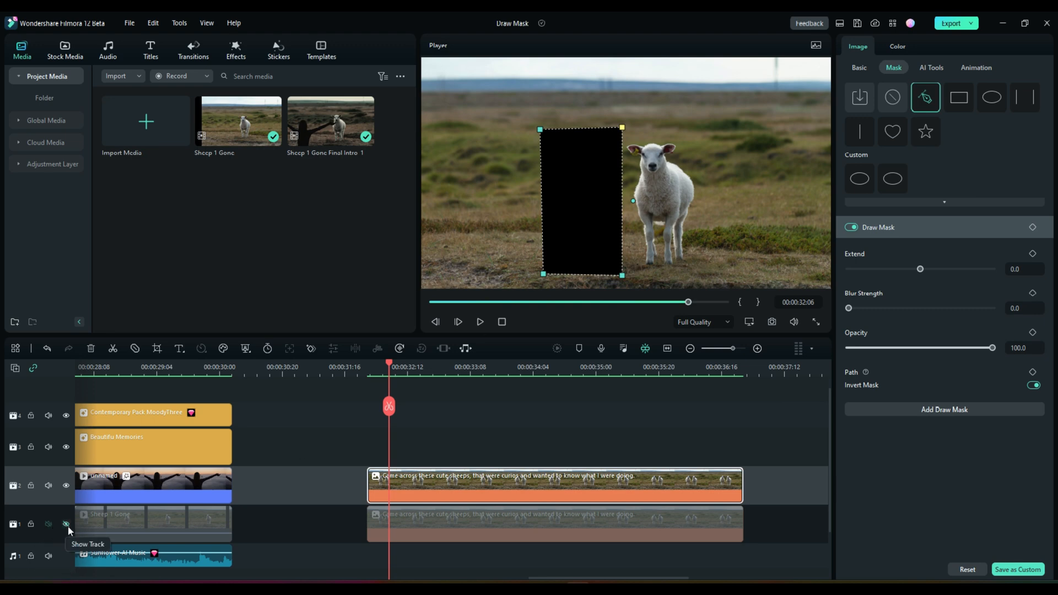
click(66, 524)
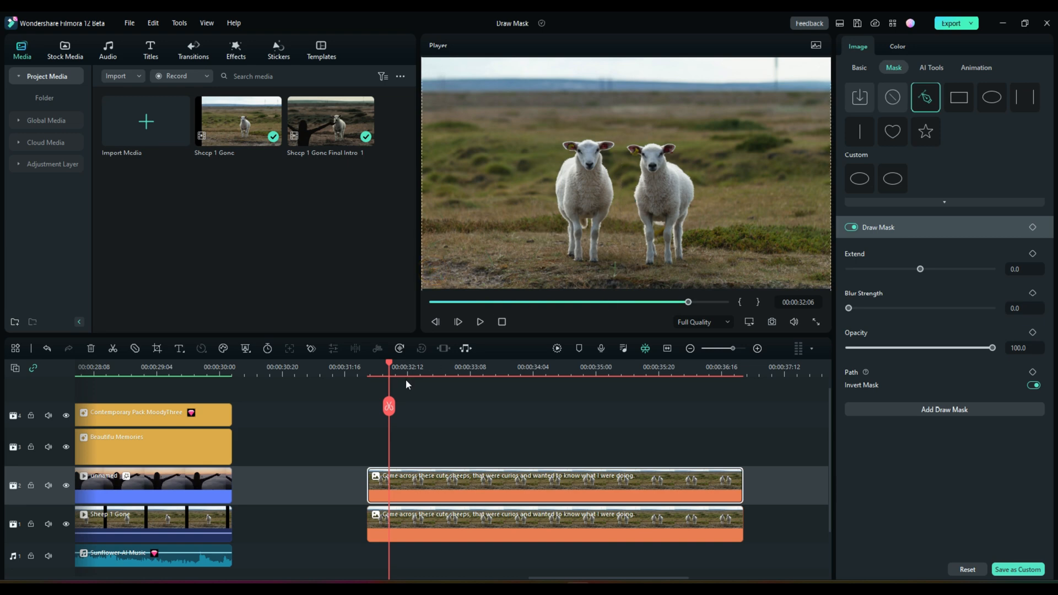
mouse_move(66, 524)
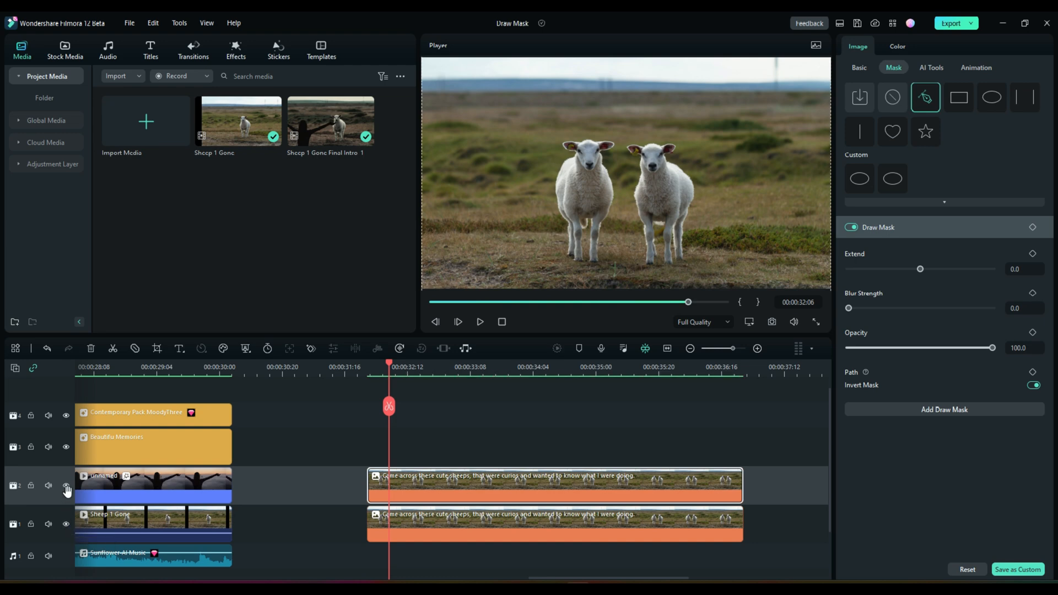
mouse_move(30, 486)
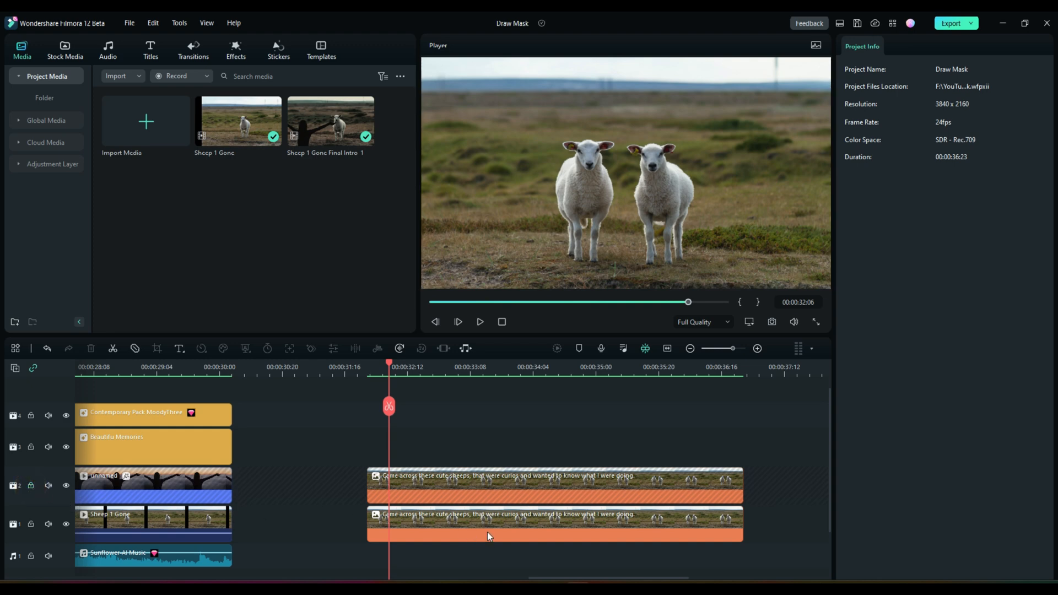
Set the track 1 sheep photo's Position X to 154.00
click(553, 523)
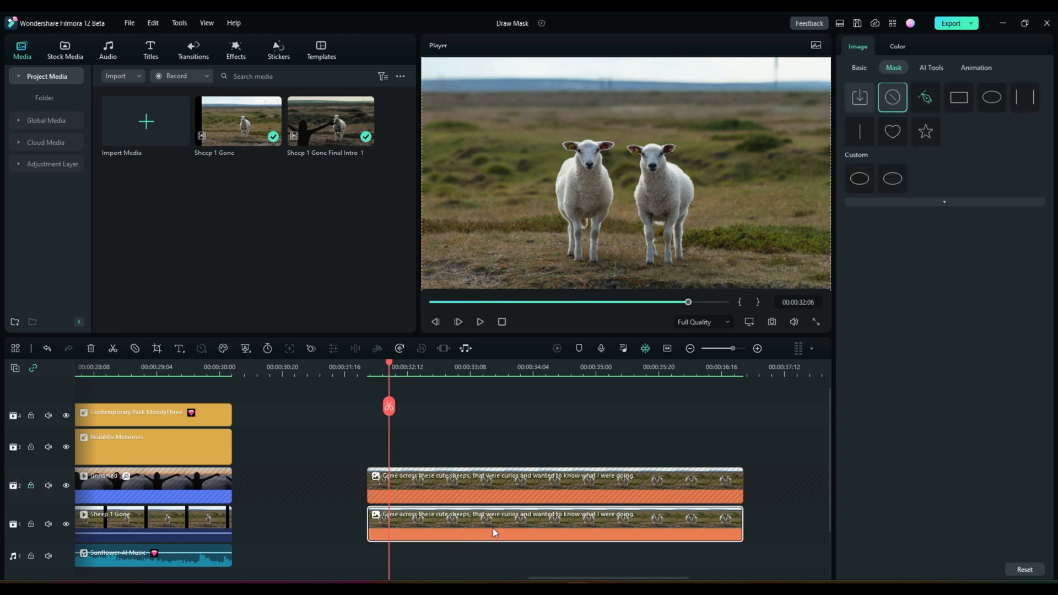
click(858, 67)
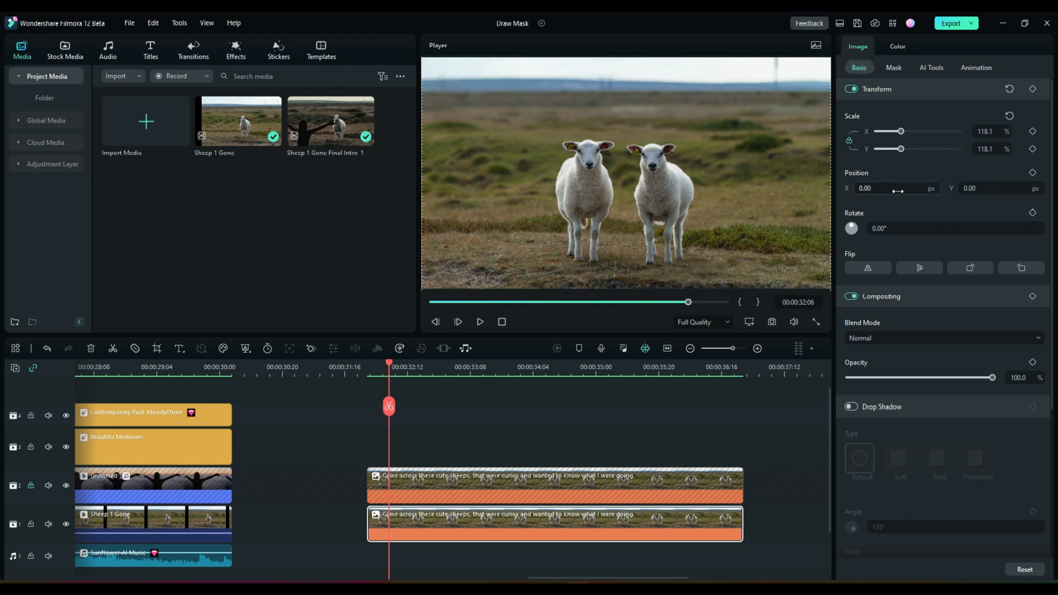
drag(904, 189, 890, 189)
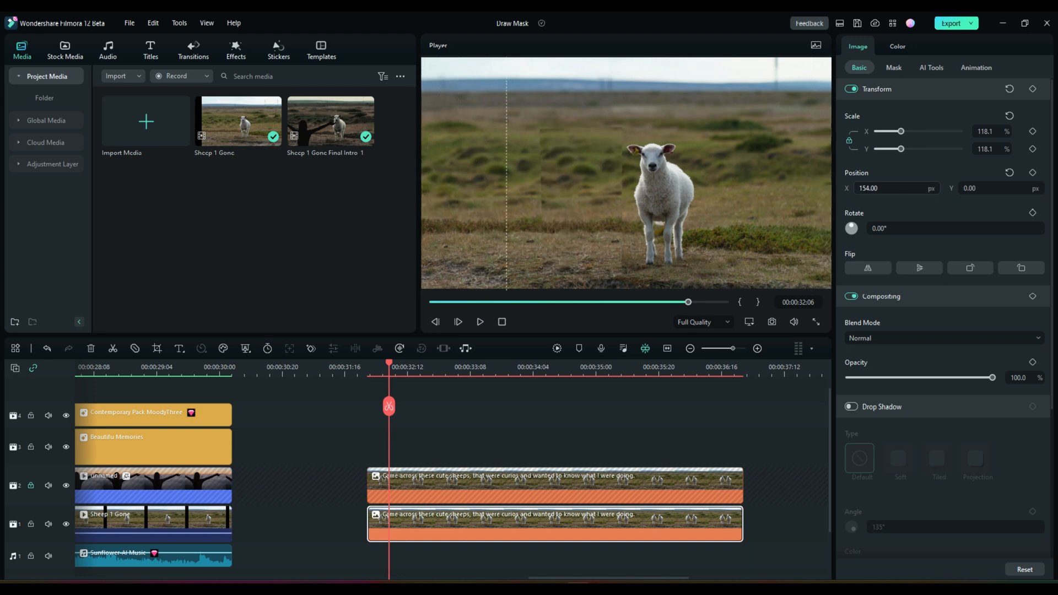
mouse_move(588, 229)
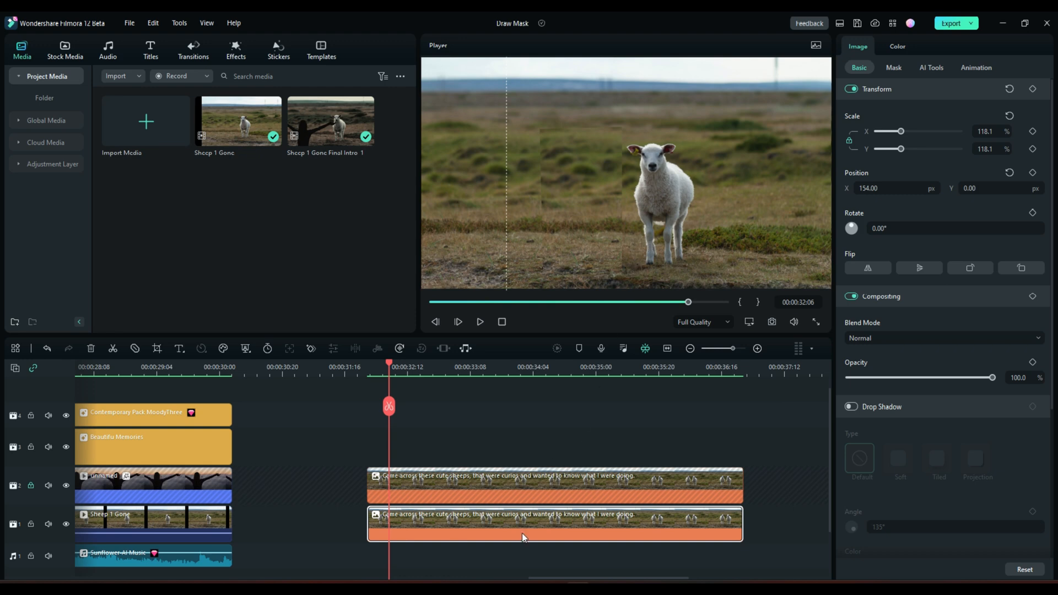
mouse_move(907, 71)
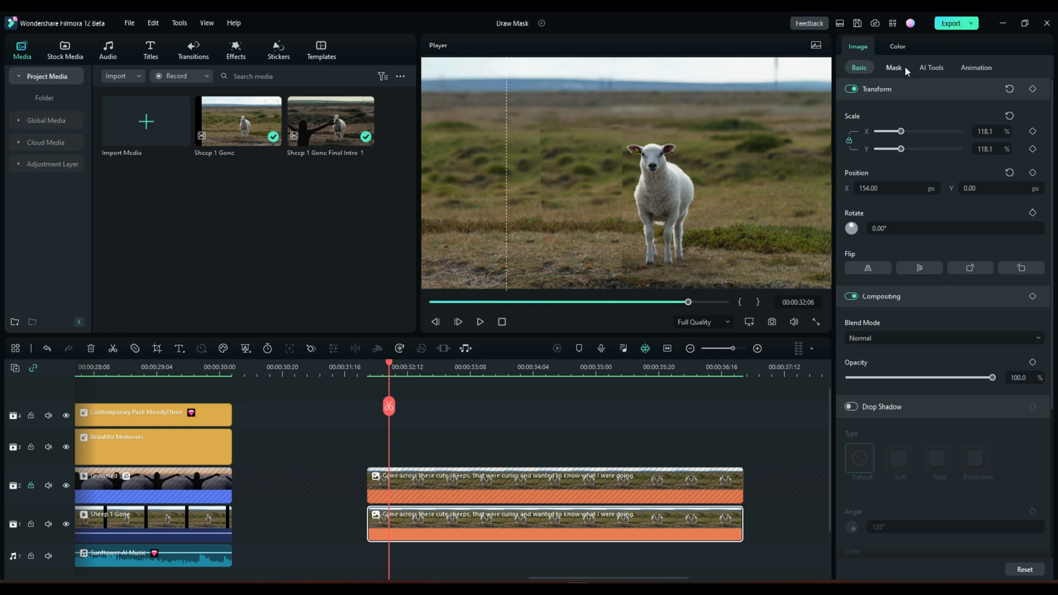
Set the upper clip's Draw Mask blur strength to 15.0
click(893, 68)
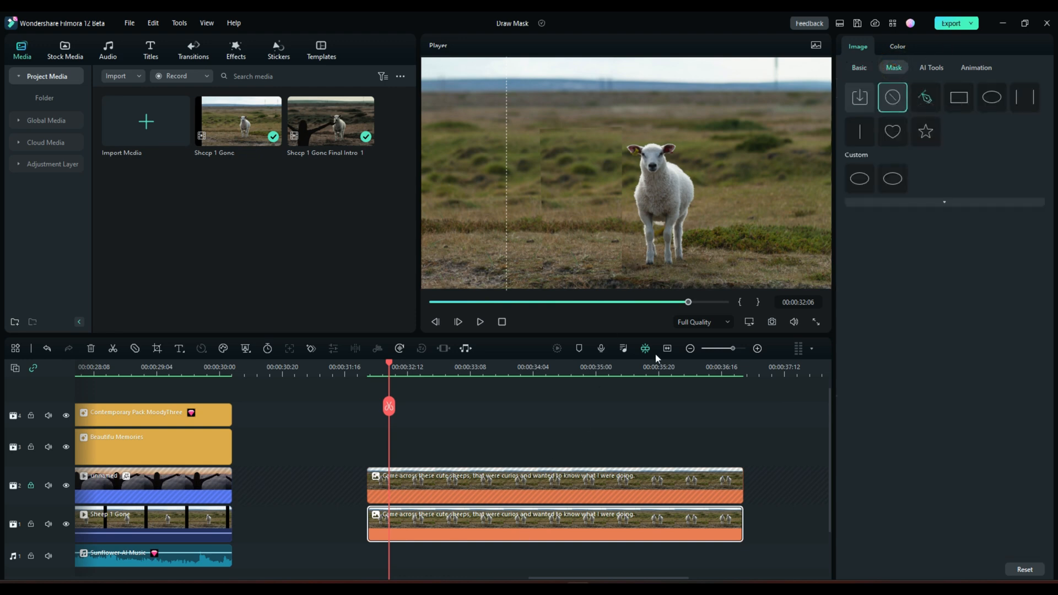
click(424, 485)
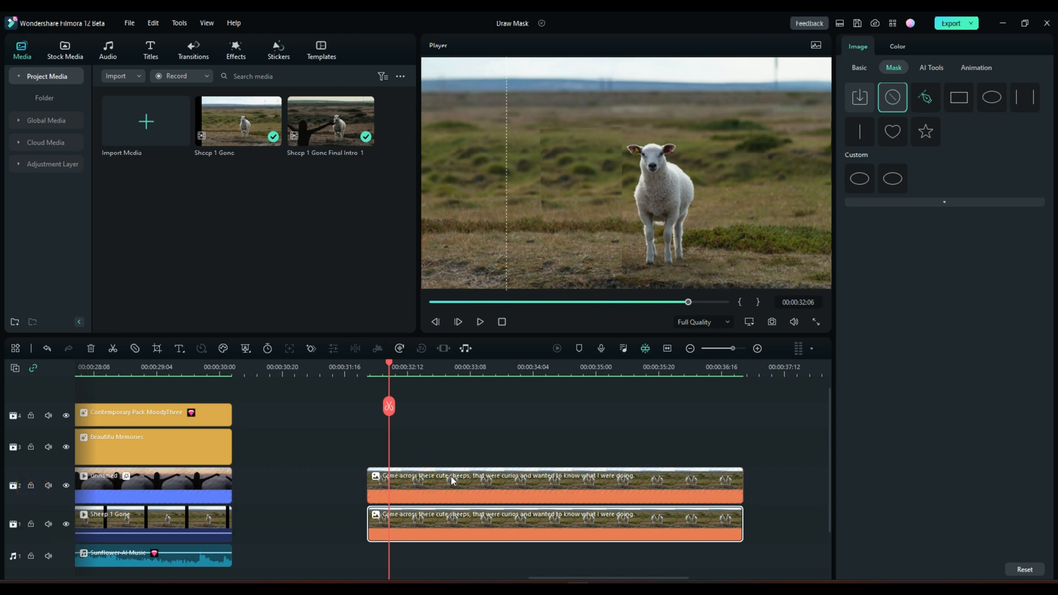
click(926, 97)
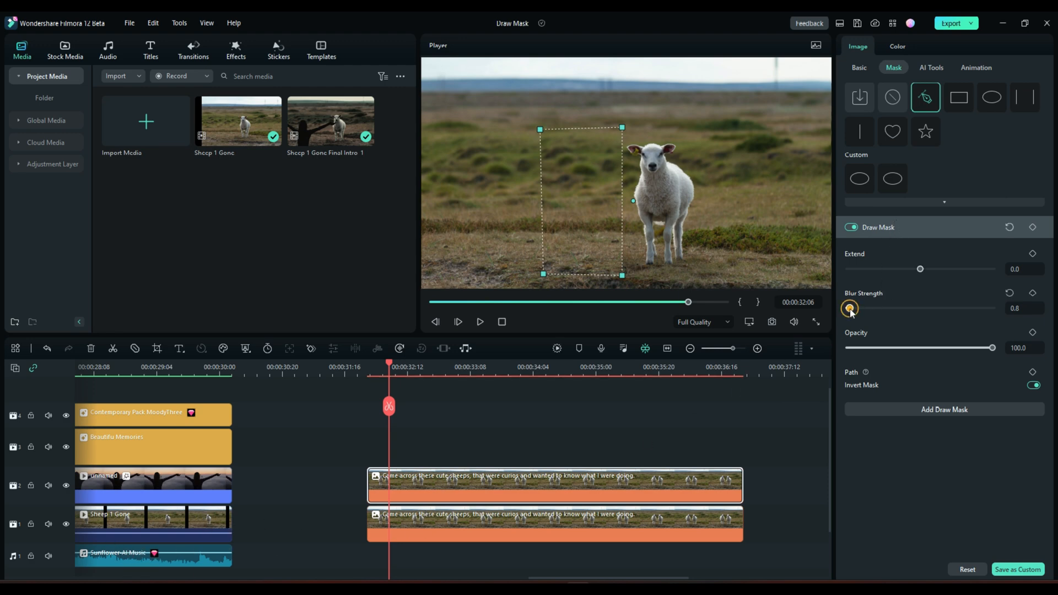
drag(850, 309, 869, 309)
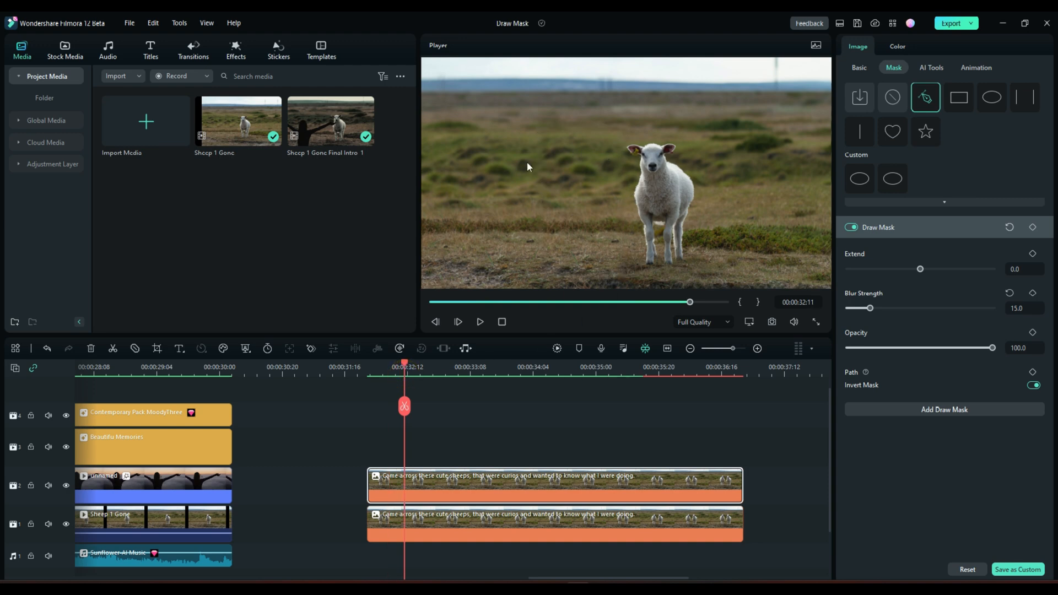
mouse_move(539, 290)
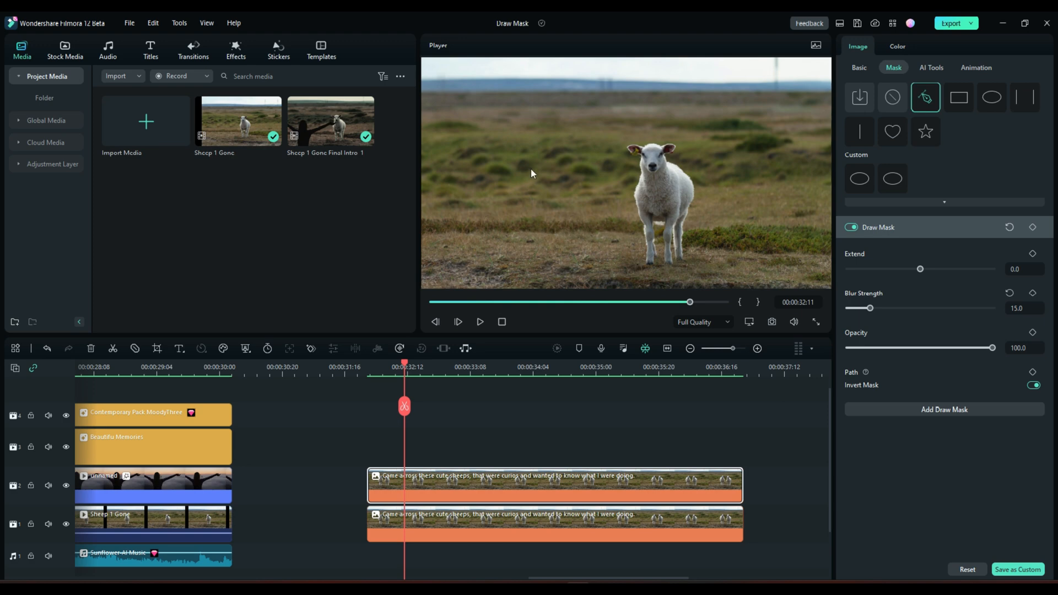
mouse_move(569, 169)
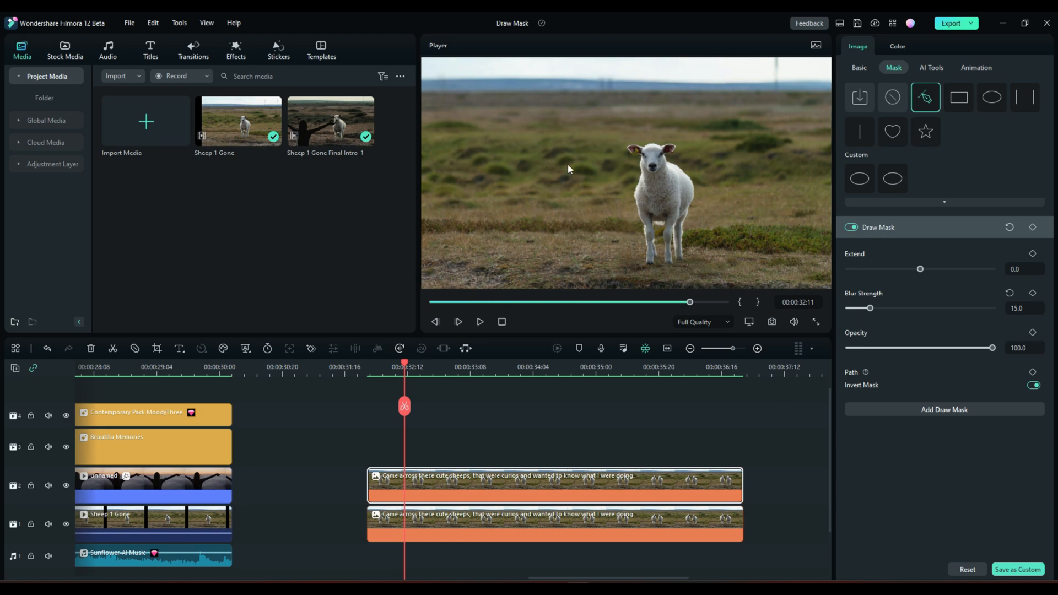
mouse_move(597, 213)
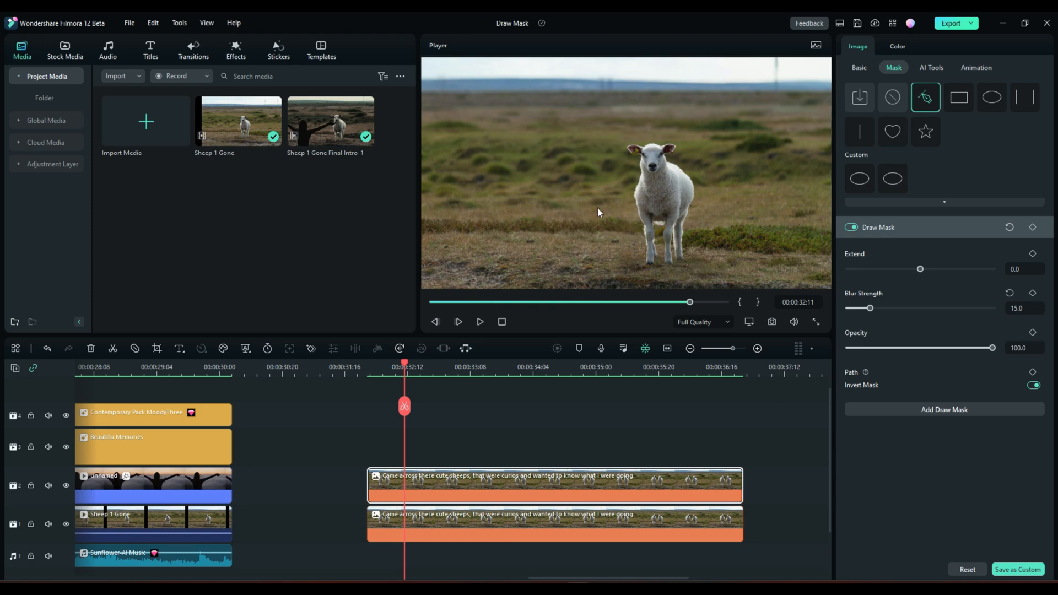
mouse_move(501, 288)
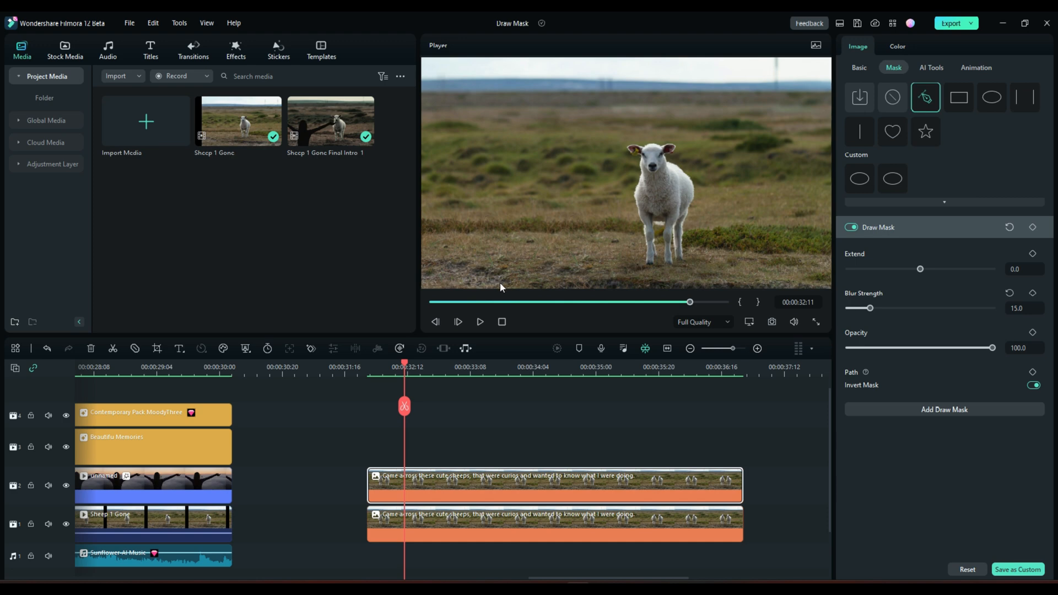
mouse_move(639, 163)
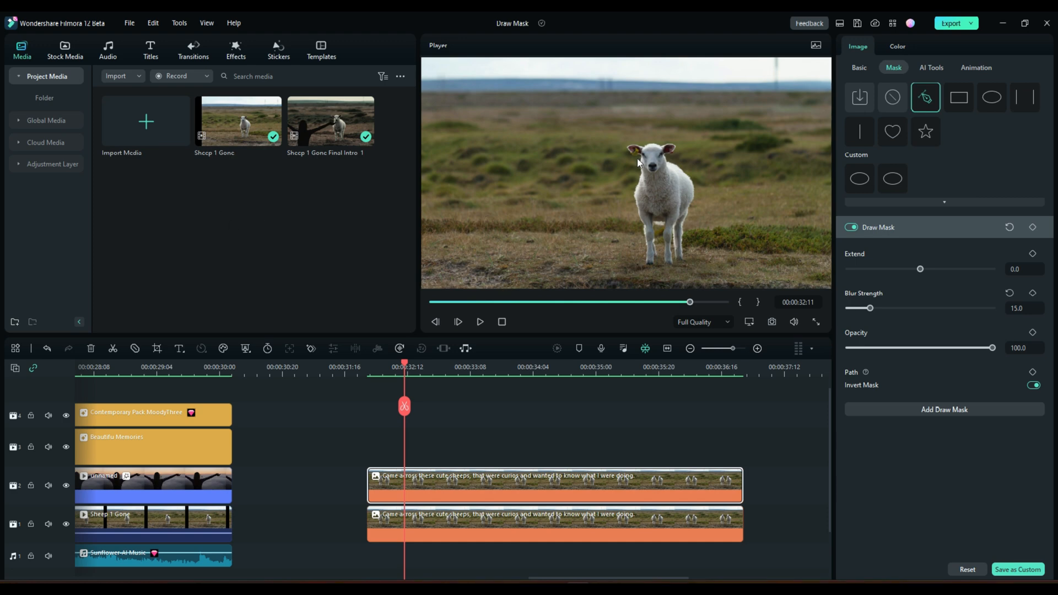
Show the upper sheep clip's Basic image settings with the inverted mask kept
click(859, 67)
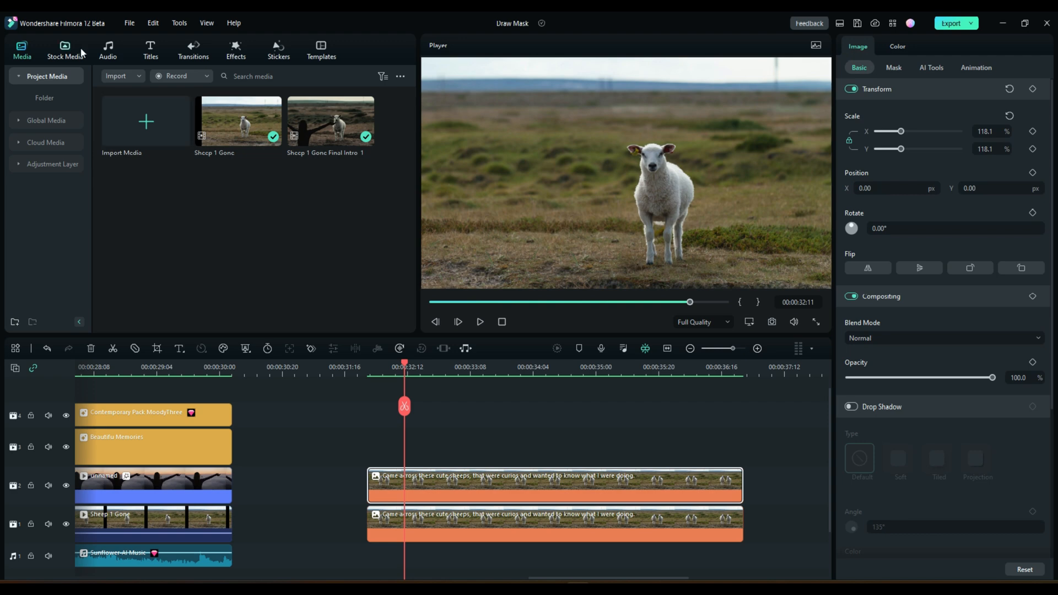
Add the girl clip from Stock Media Favorites to track 3, playhead near 33:06
click(65, 48)
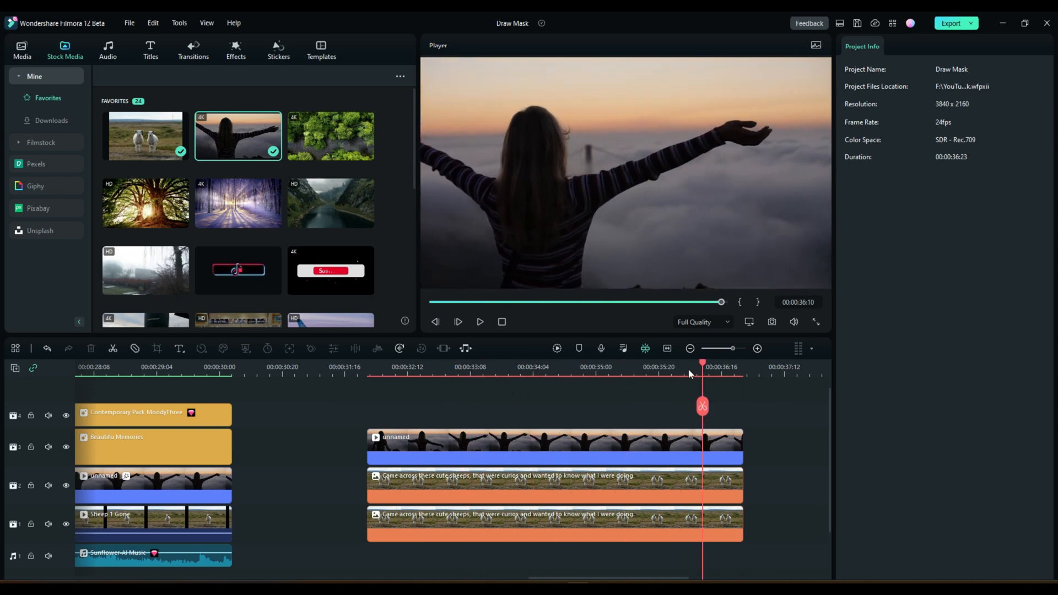
click(454, 367)
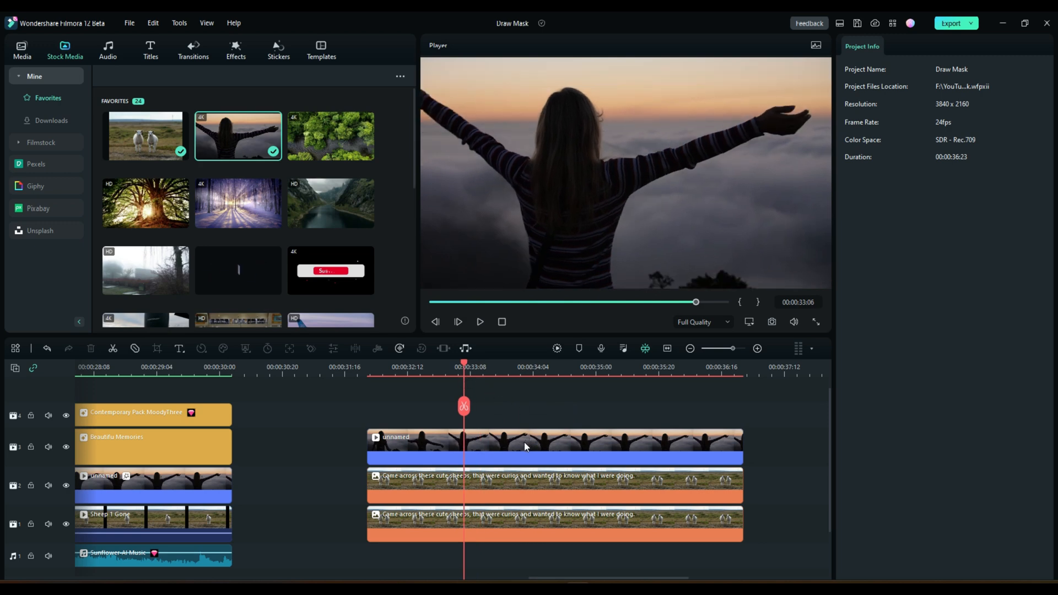
Lock sheep tracks 1 and 2 and show AI Tools for the girl clip
click(553, 447)
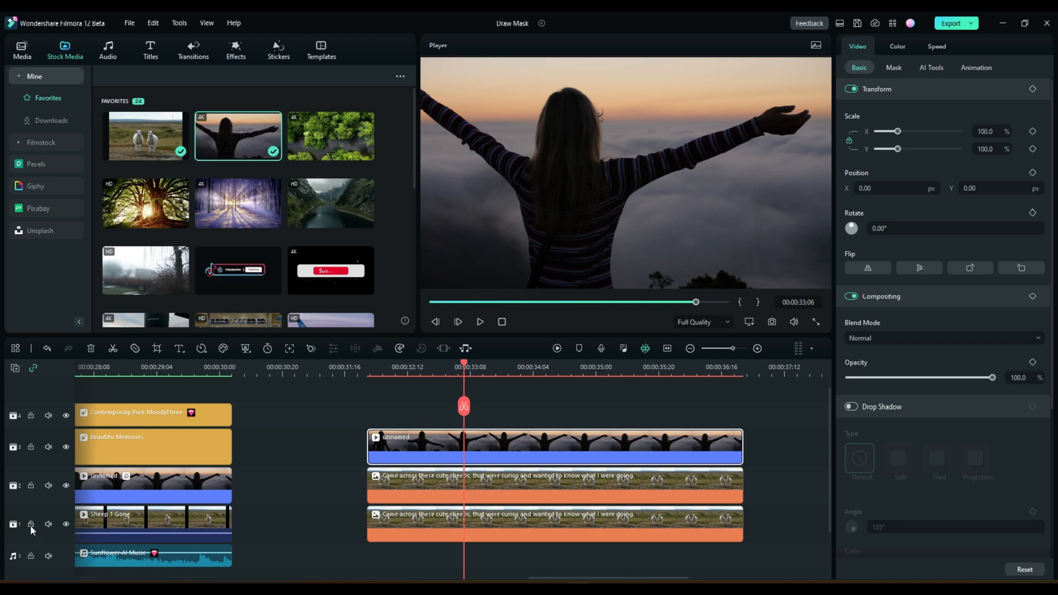
click(30, 486)
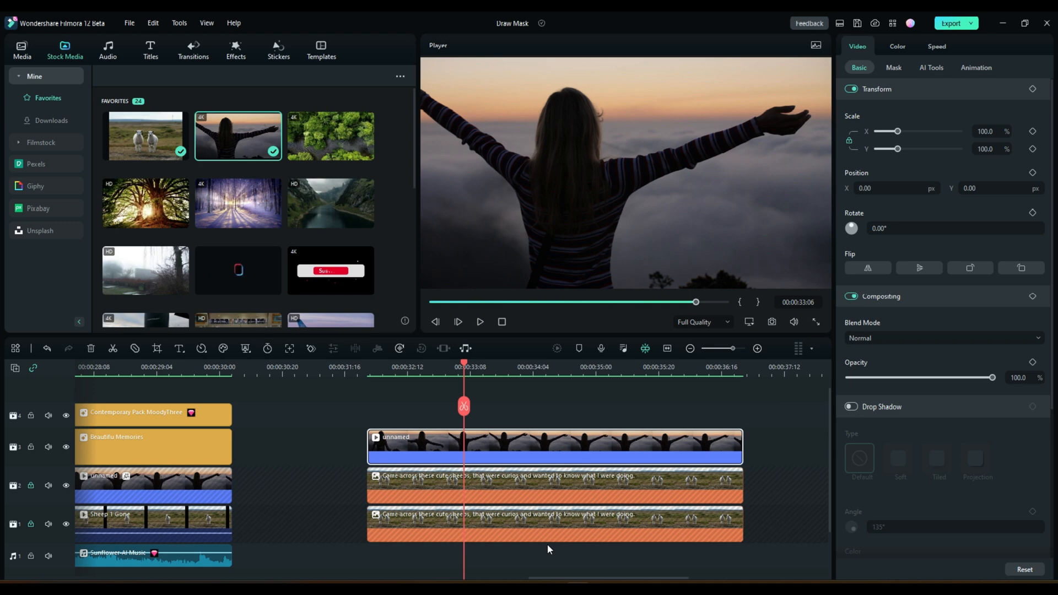
click(931, 67)
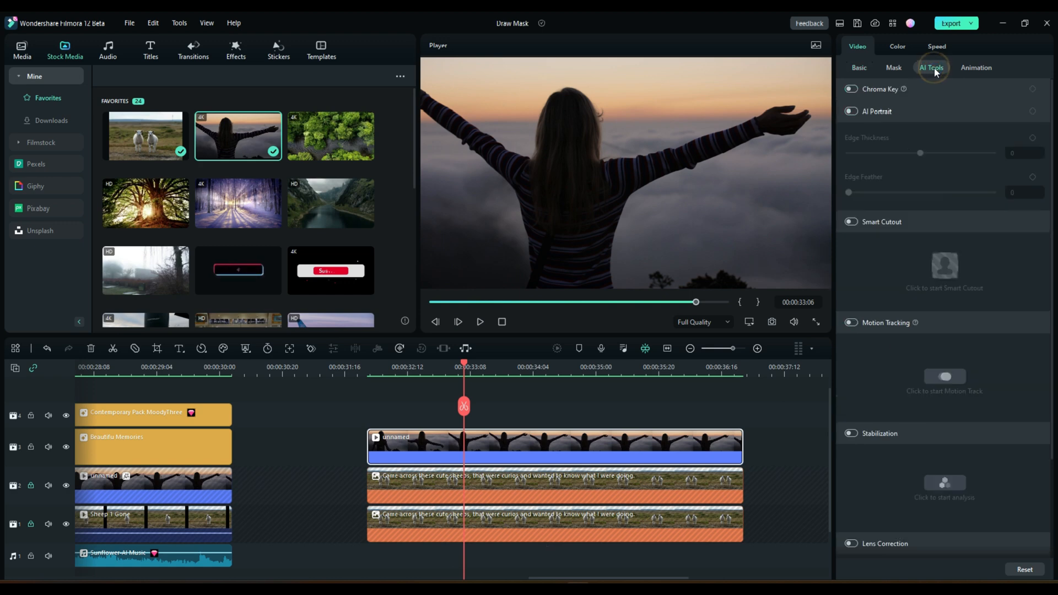
Turn on AI Portrait for the girl clip to remove her sky background
click(851, 112)
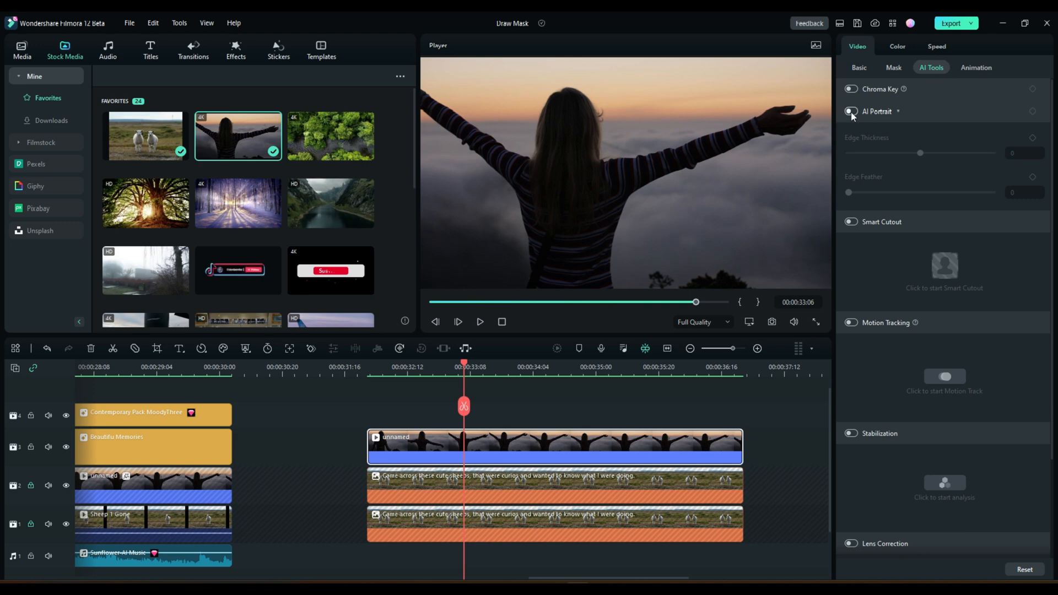
click(851, 112)
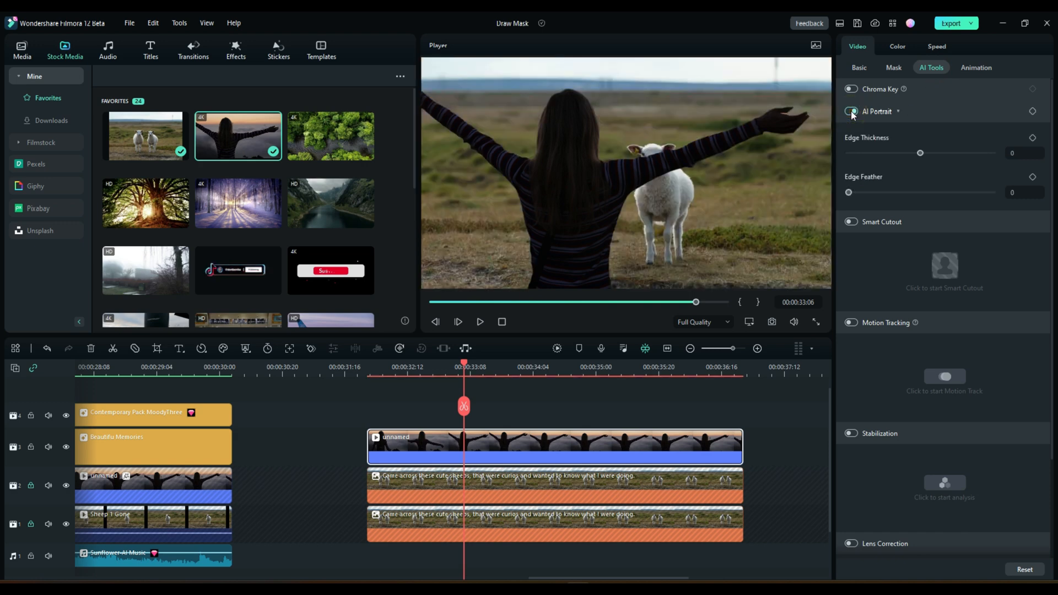
click(851, 111)
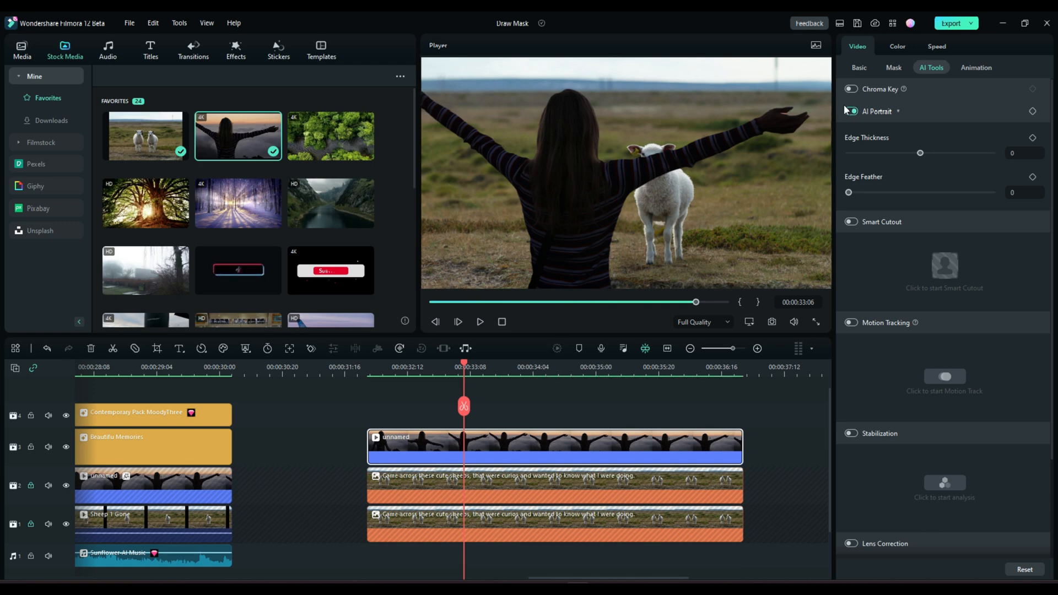
click(851, 111)
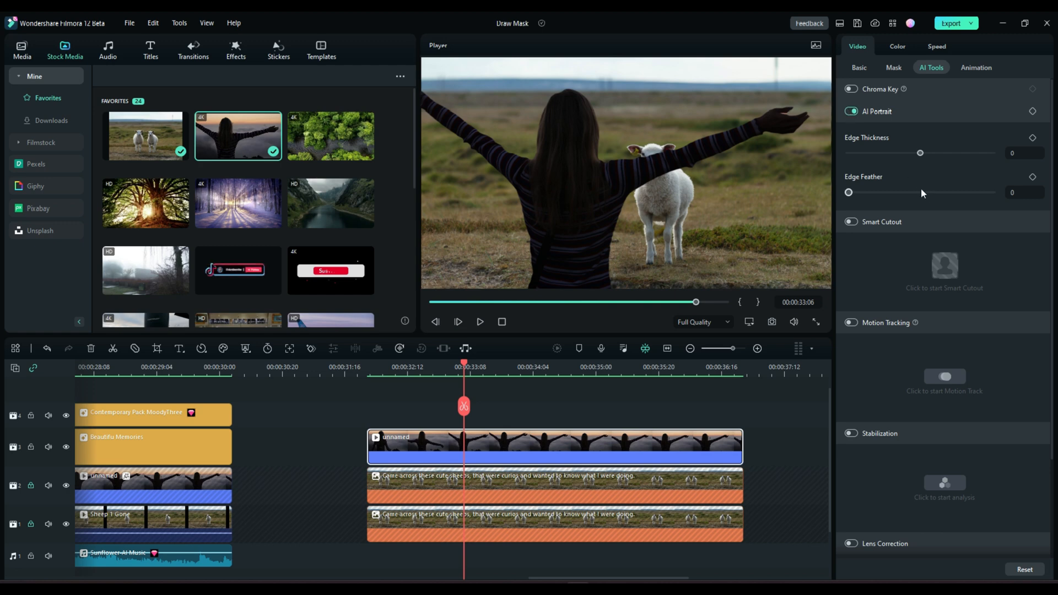
click(859, 67)
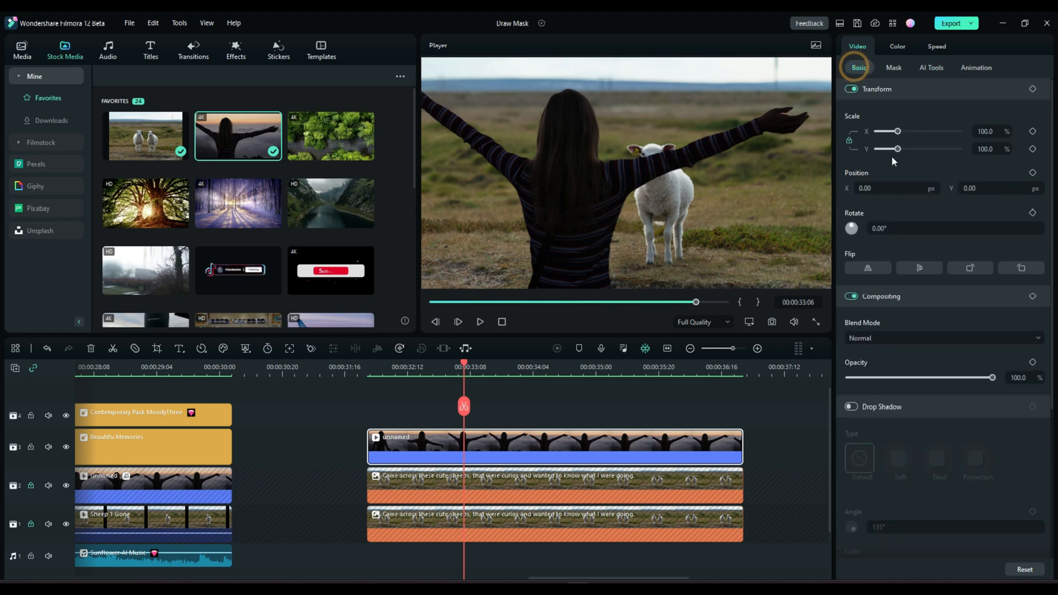
Scale the girl to 88.6% and move her to X -42.57, Y -23.92
drag(898, 148, 891, 148)
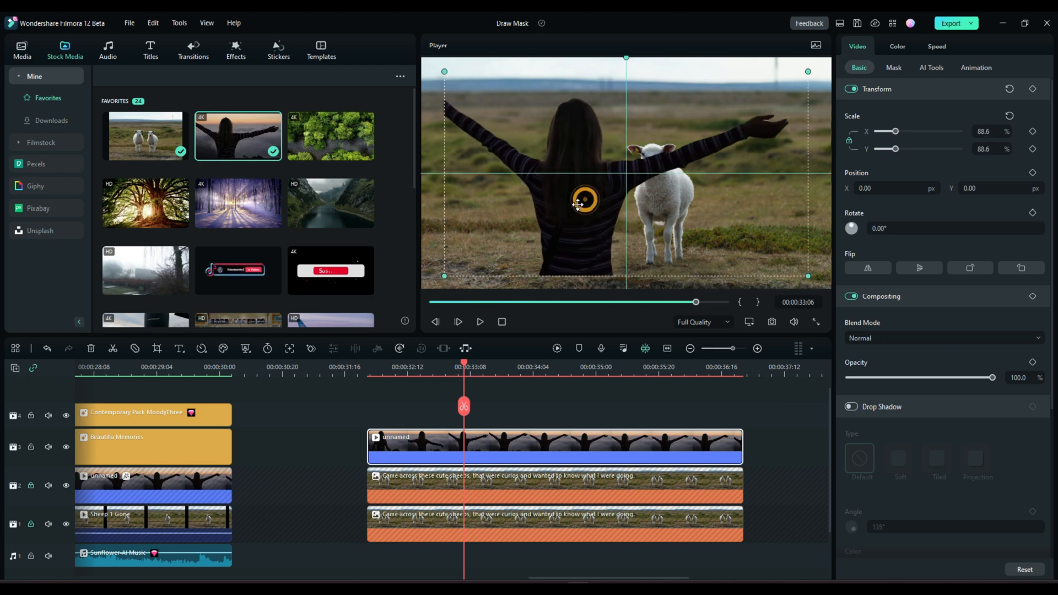
drag(577, 202, 559, 213)
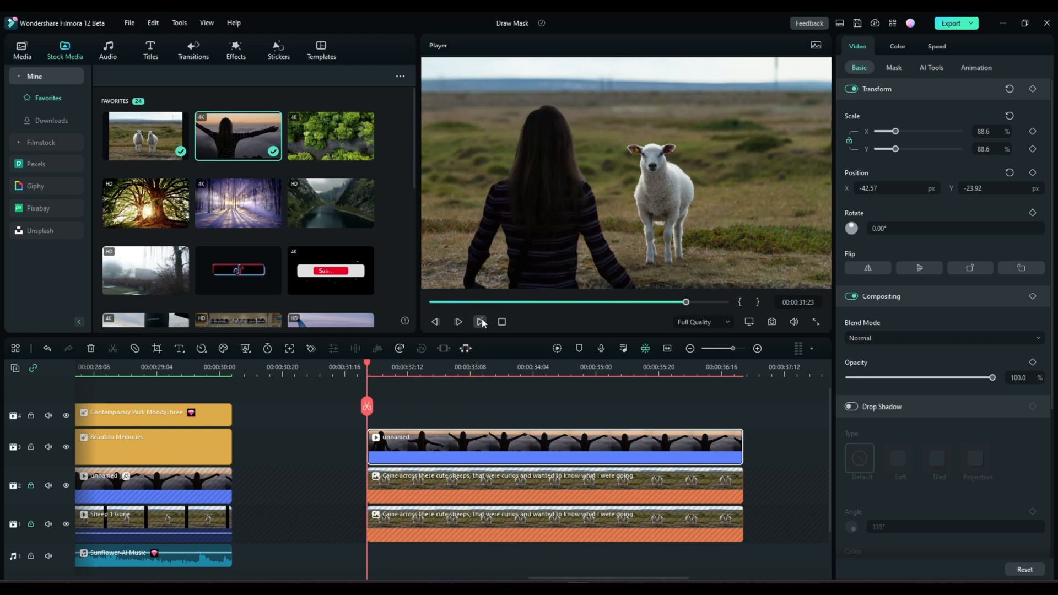
click(481, 322)
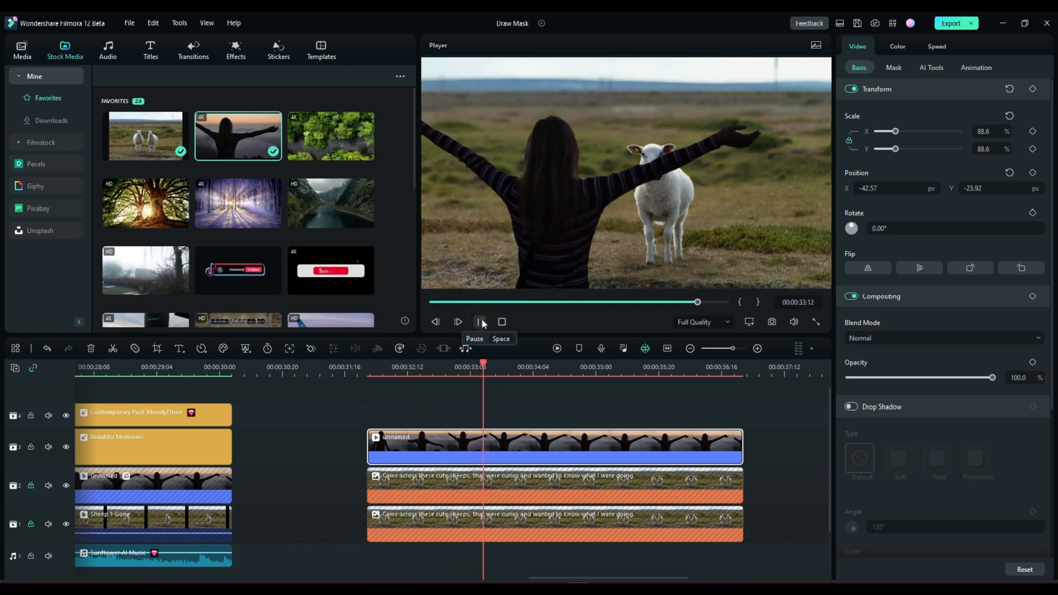
click(457, 321)
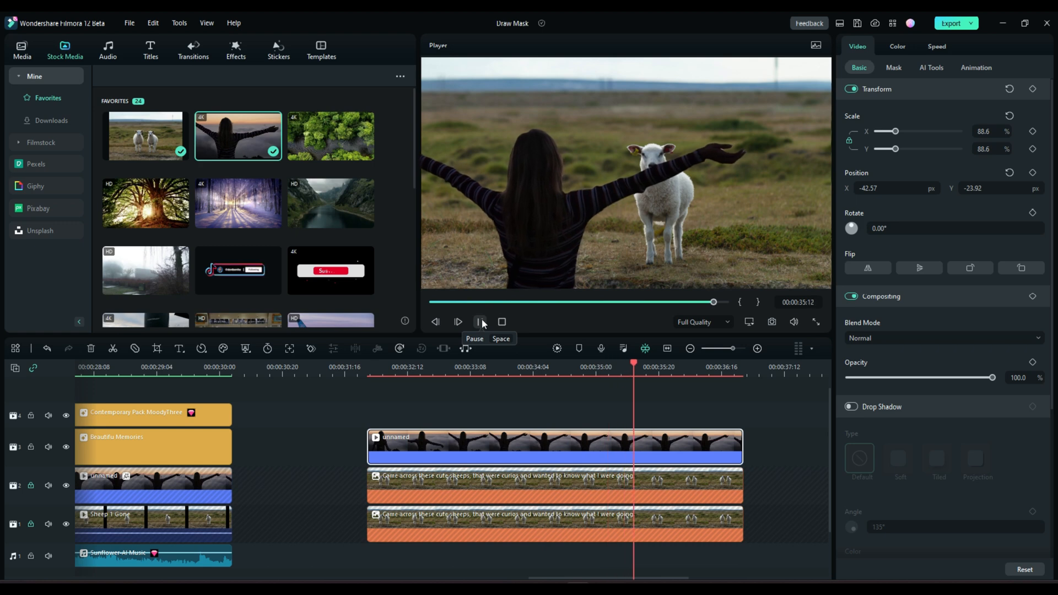
click(481, 322)
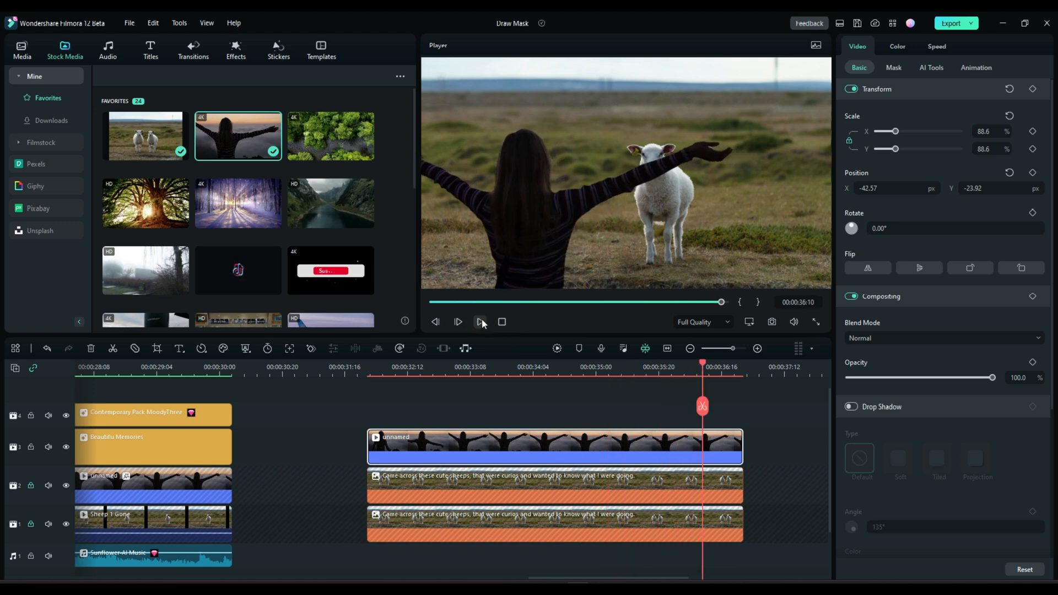
click(481, 321)
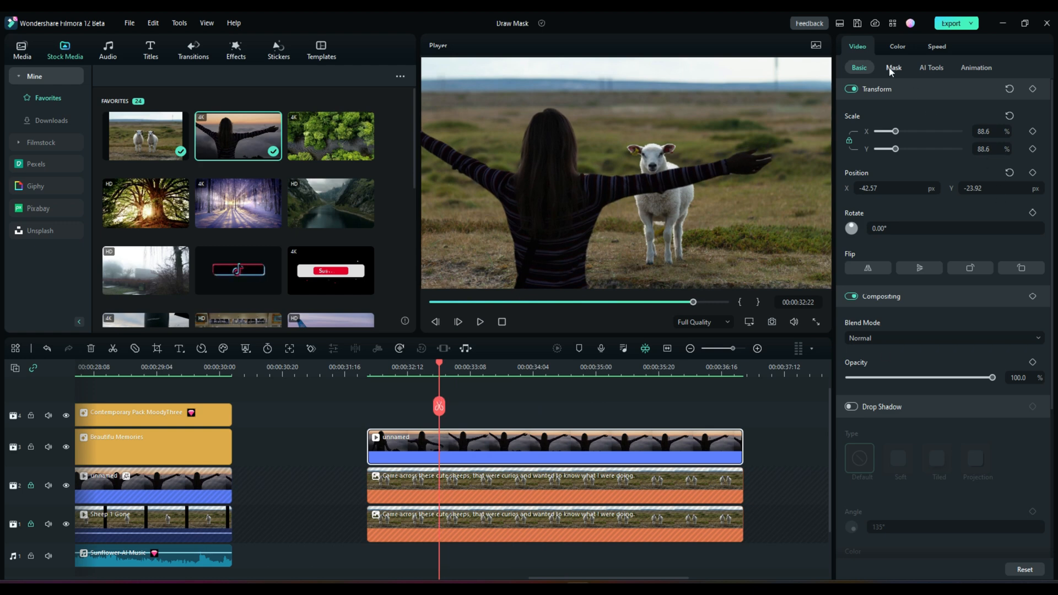
click(893, 67)
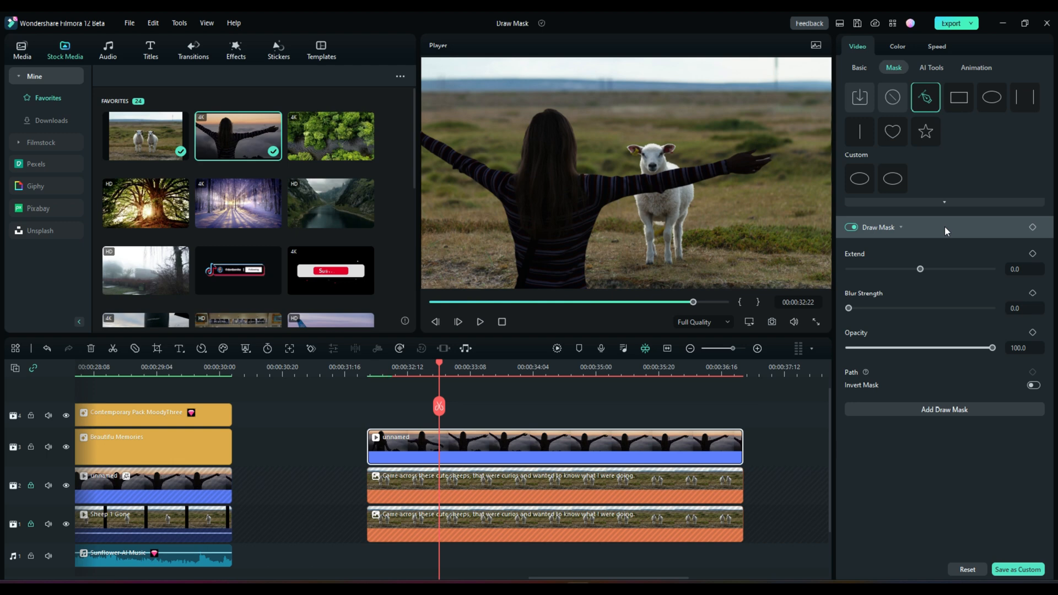
mouse_move(951, 234)
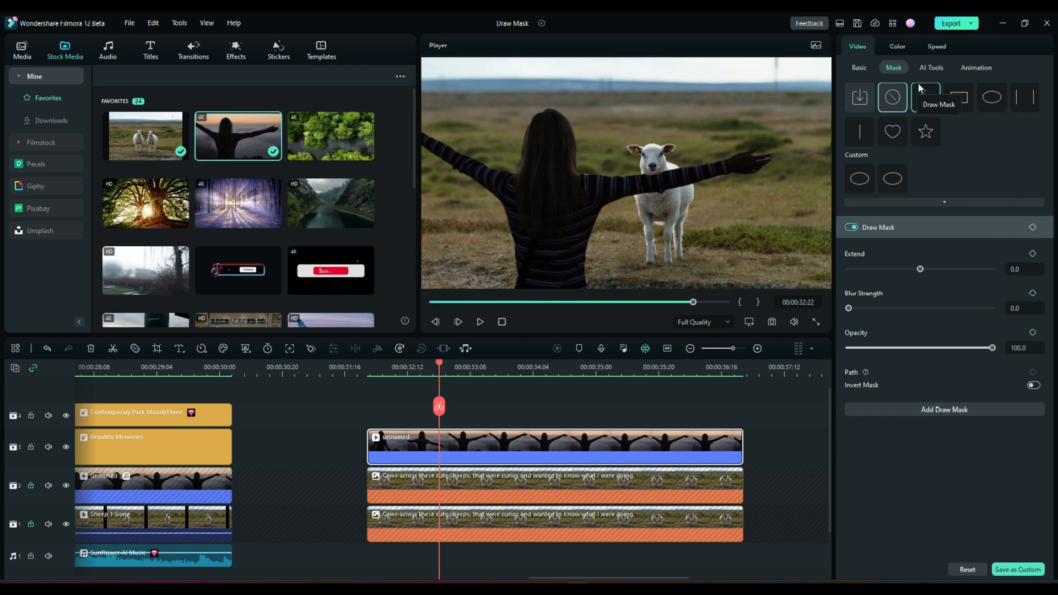
click(931, 67)
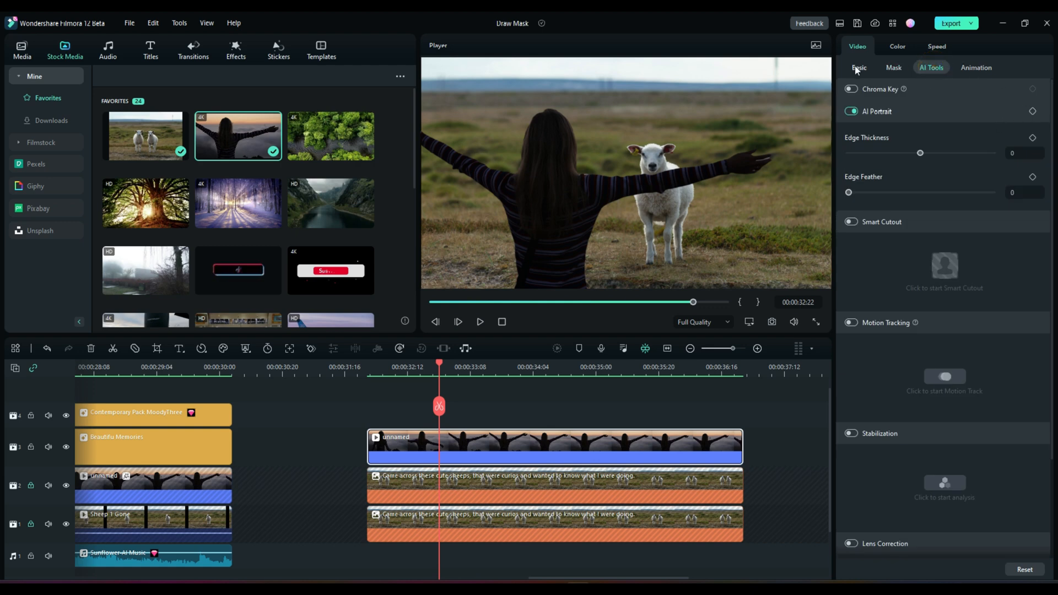
click(858, 67)
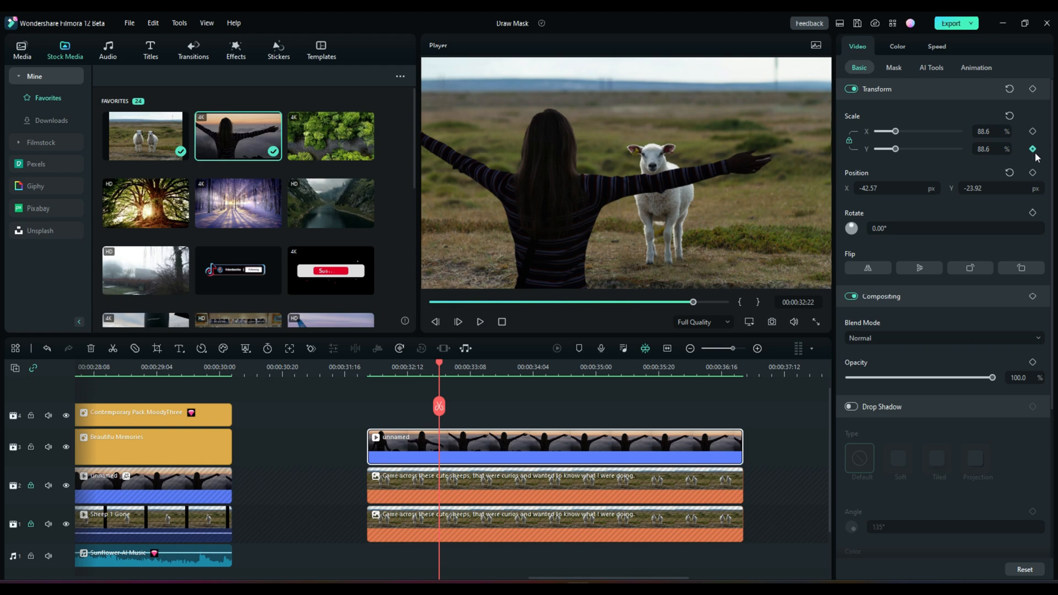
mouse_move(974, 67)
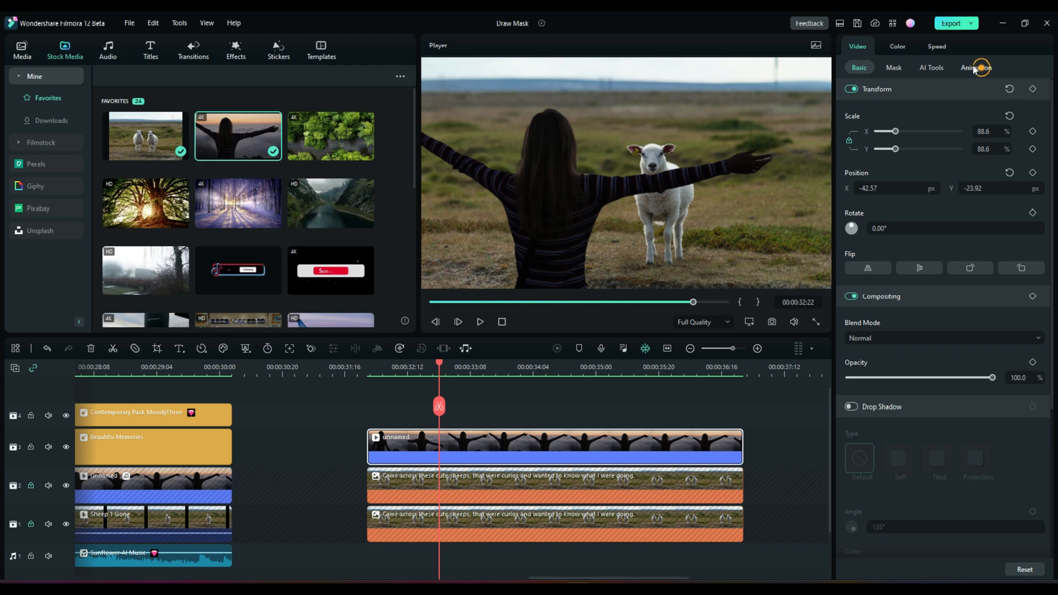
click(893, 68)
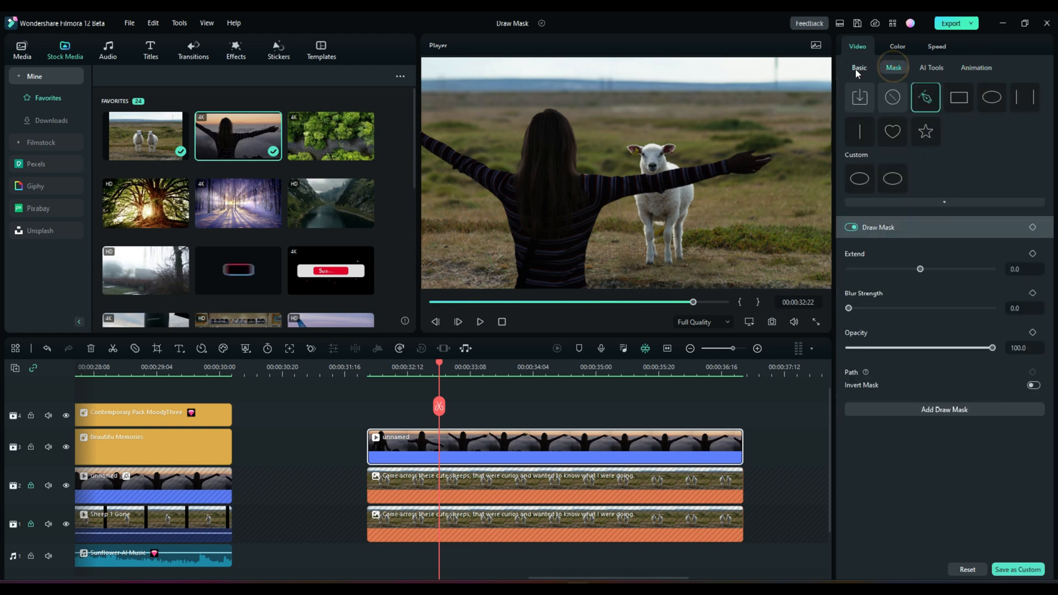
click(859, 67)
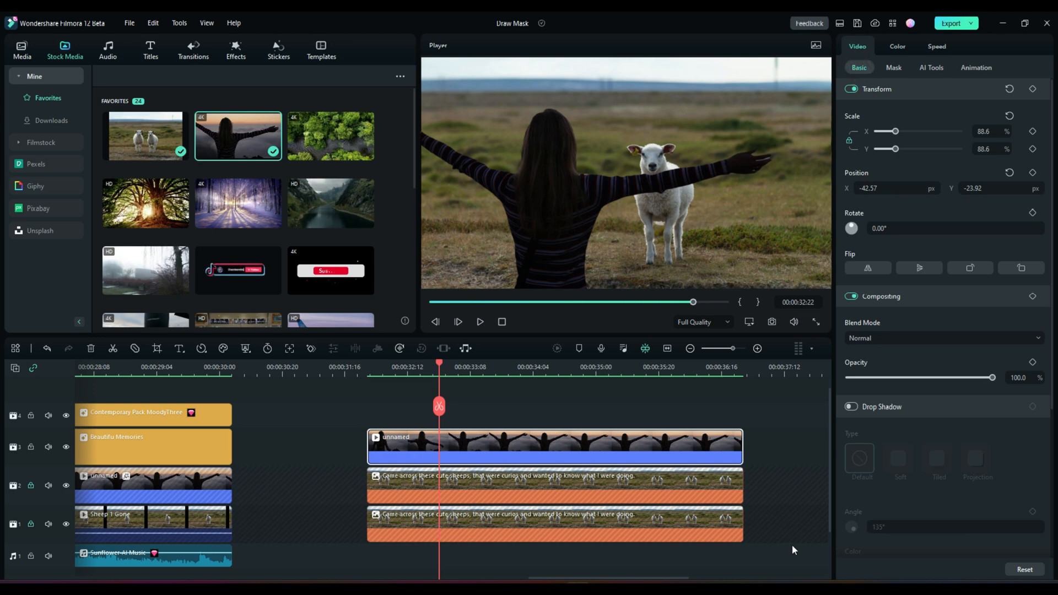